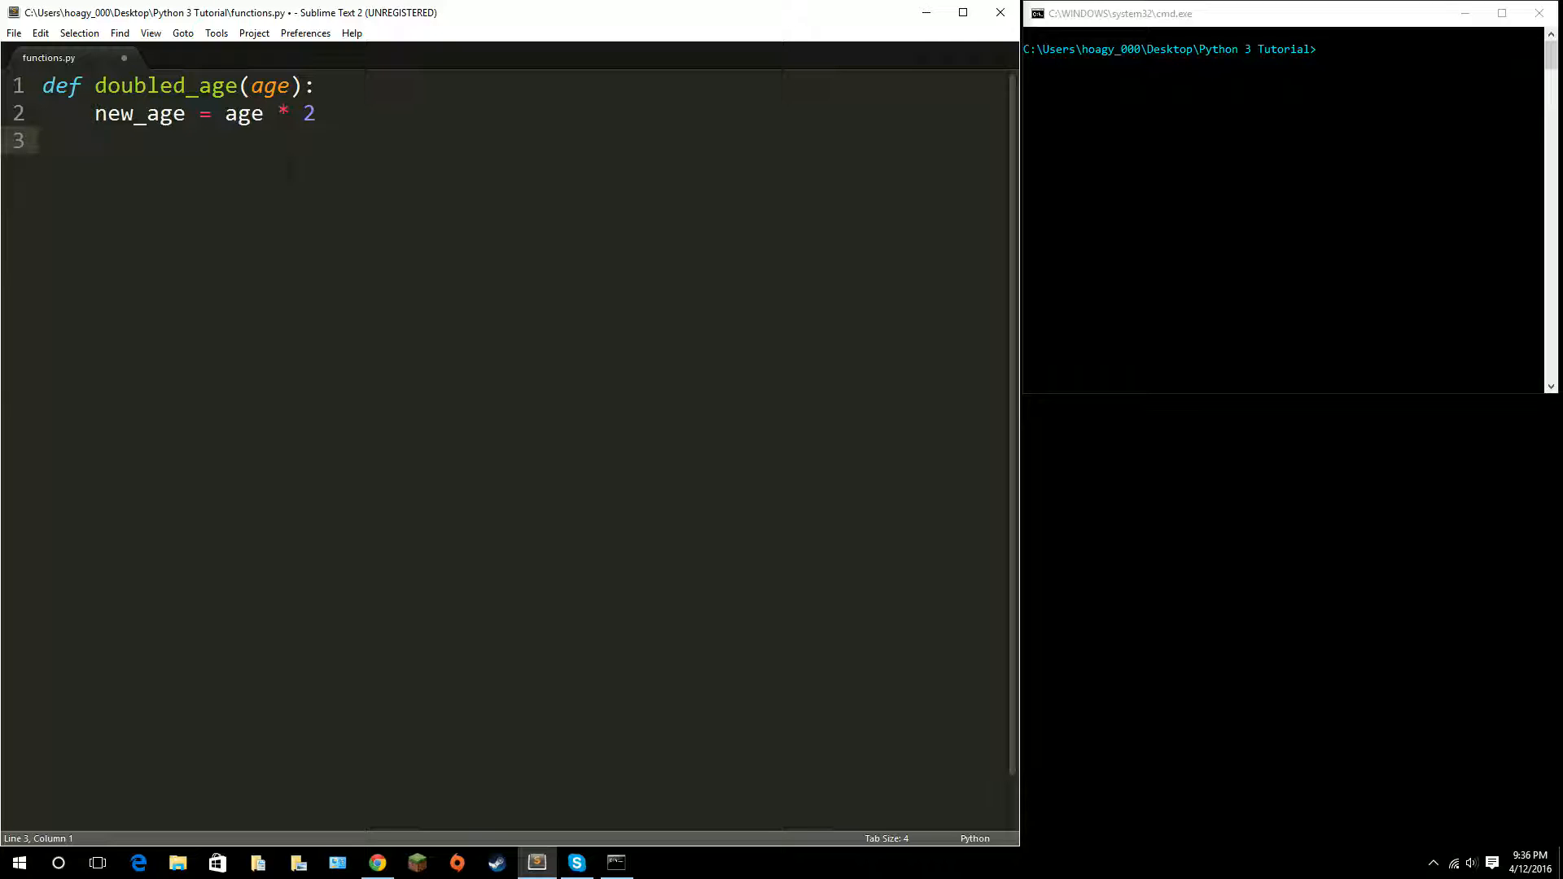
# Step: Save functions.py with doubled_age(age) setting new_age to age * 2
pyautogui.click(41, 141)
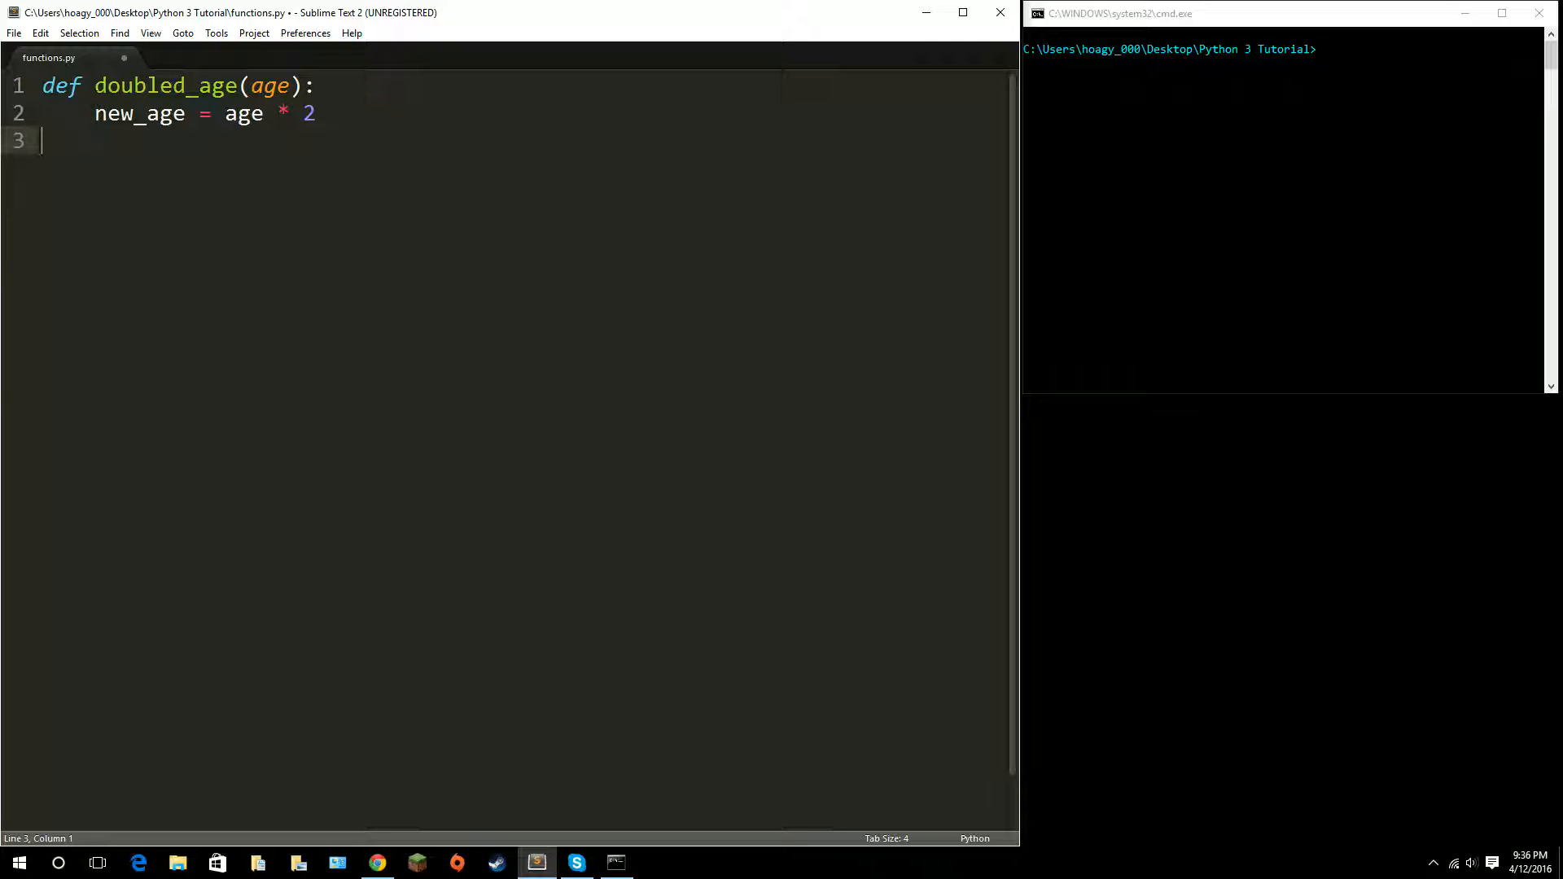
pyautogui.press('ctrl+s')
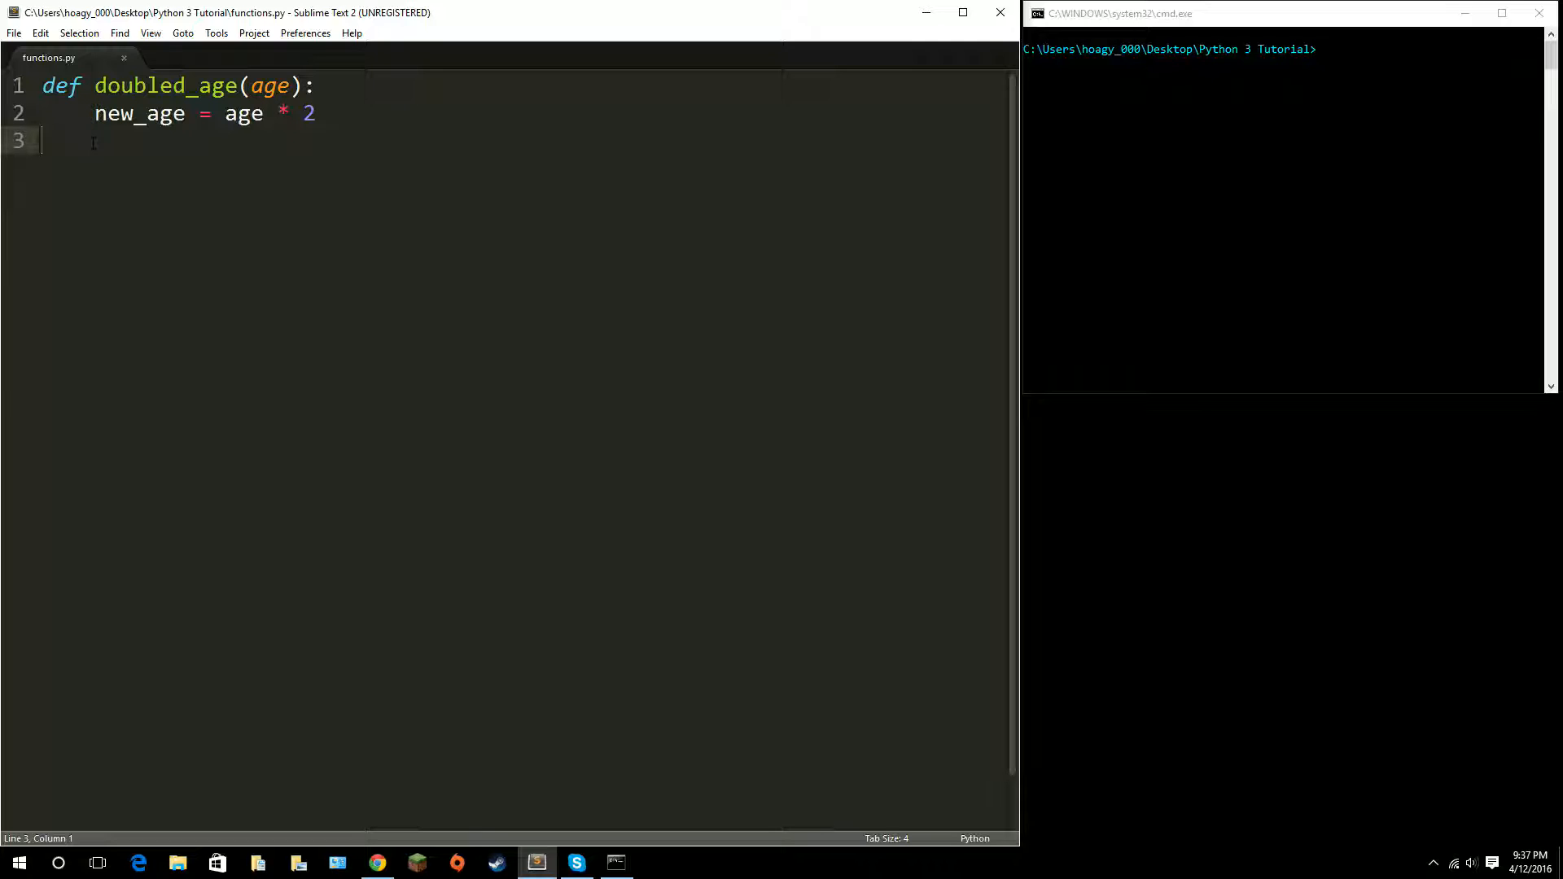
# Step: Indent line 3 and make doubled_age return new_age
pyautogui.press('Tab')
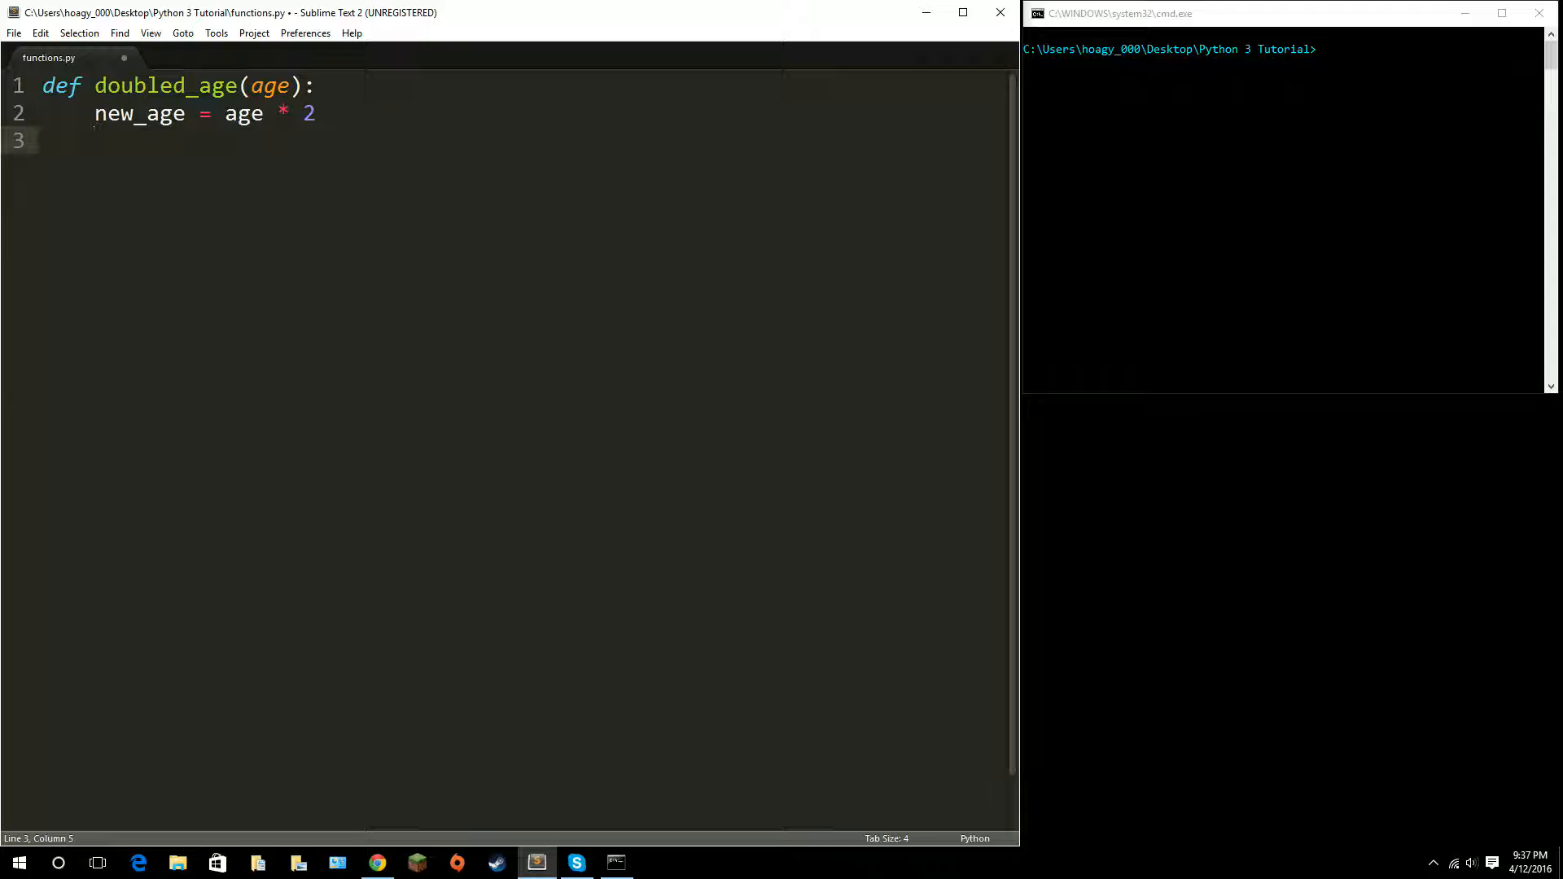
pyautogui.write('return')
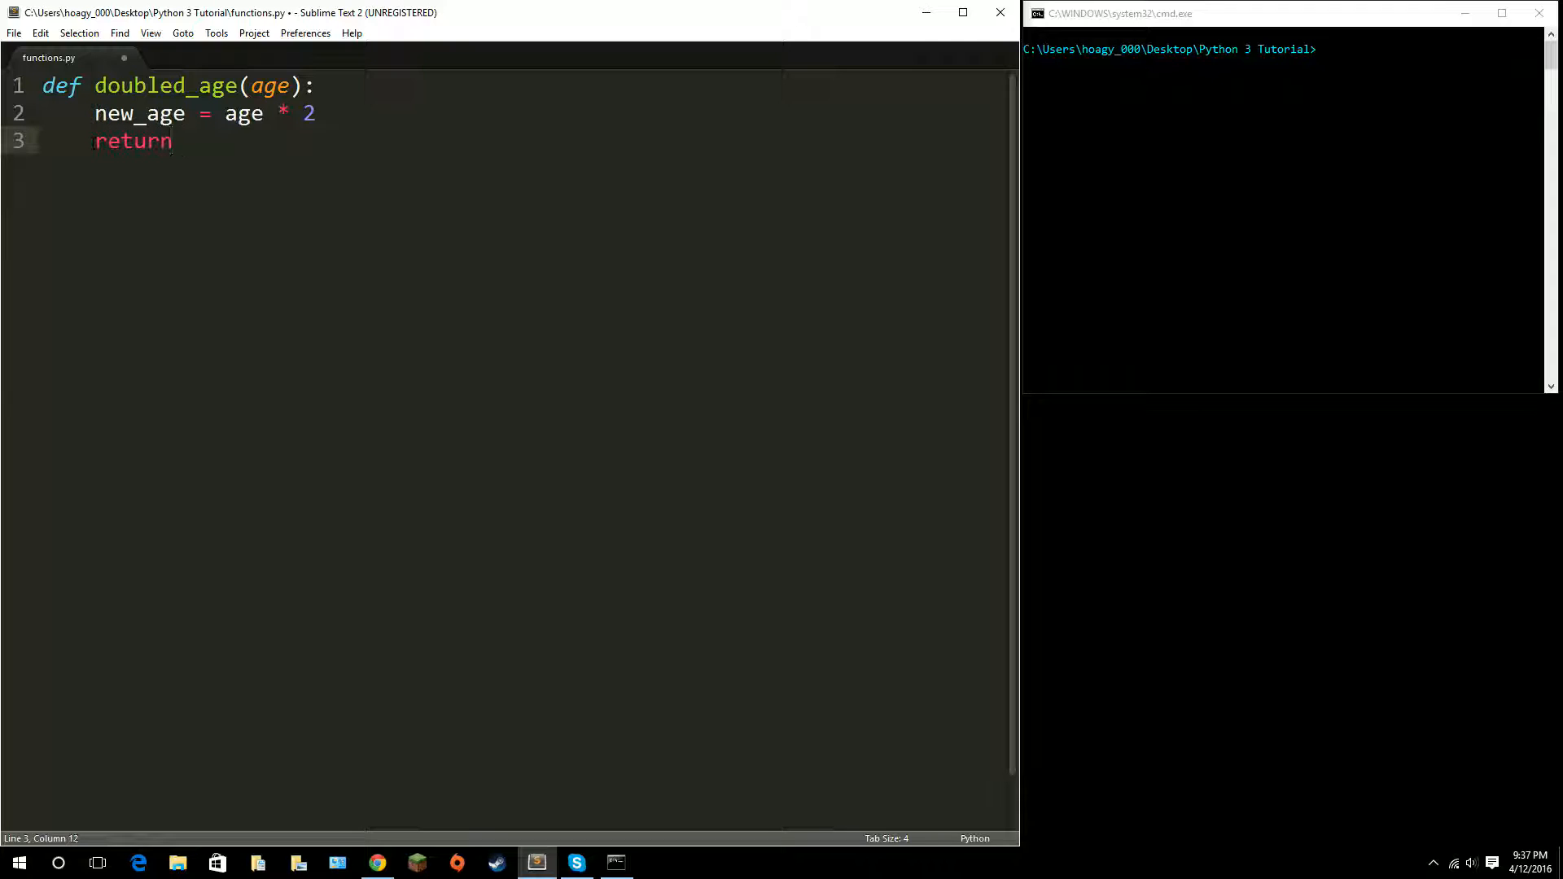
pyautogui.write('new_age')
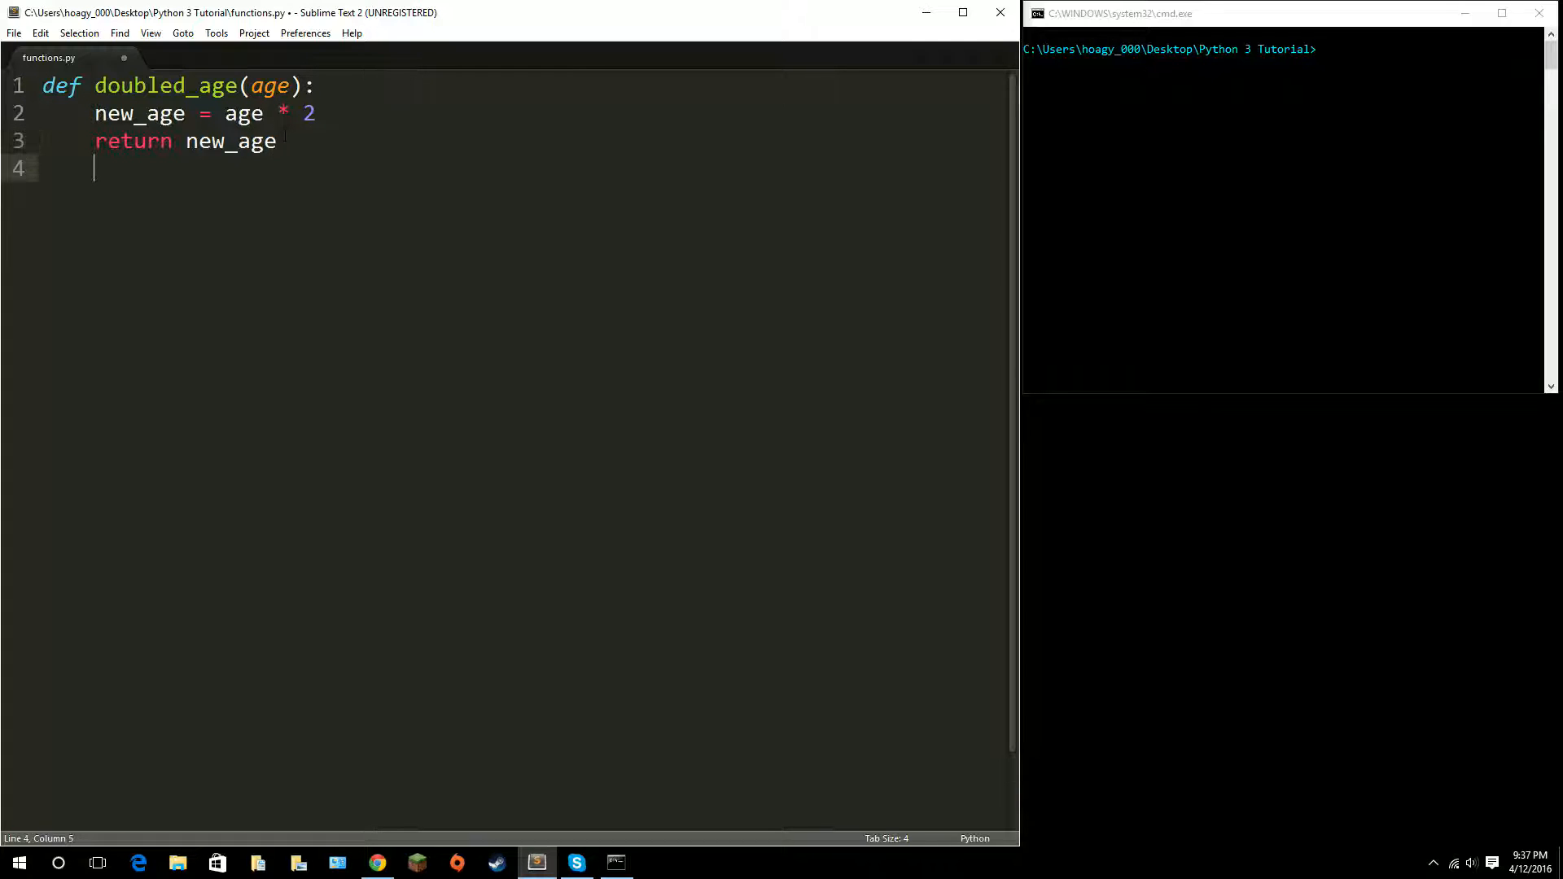
# Step: Add the call doubled_age(20) on line 5 and start typing python in cmd
pyautogui.write('doubled_age')
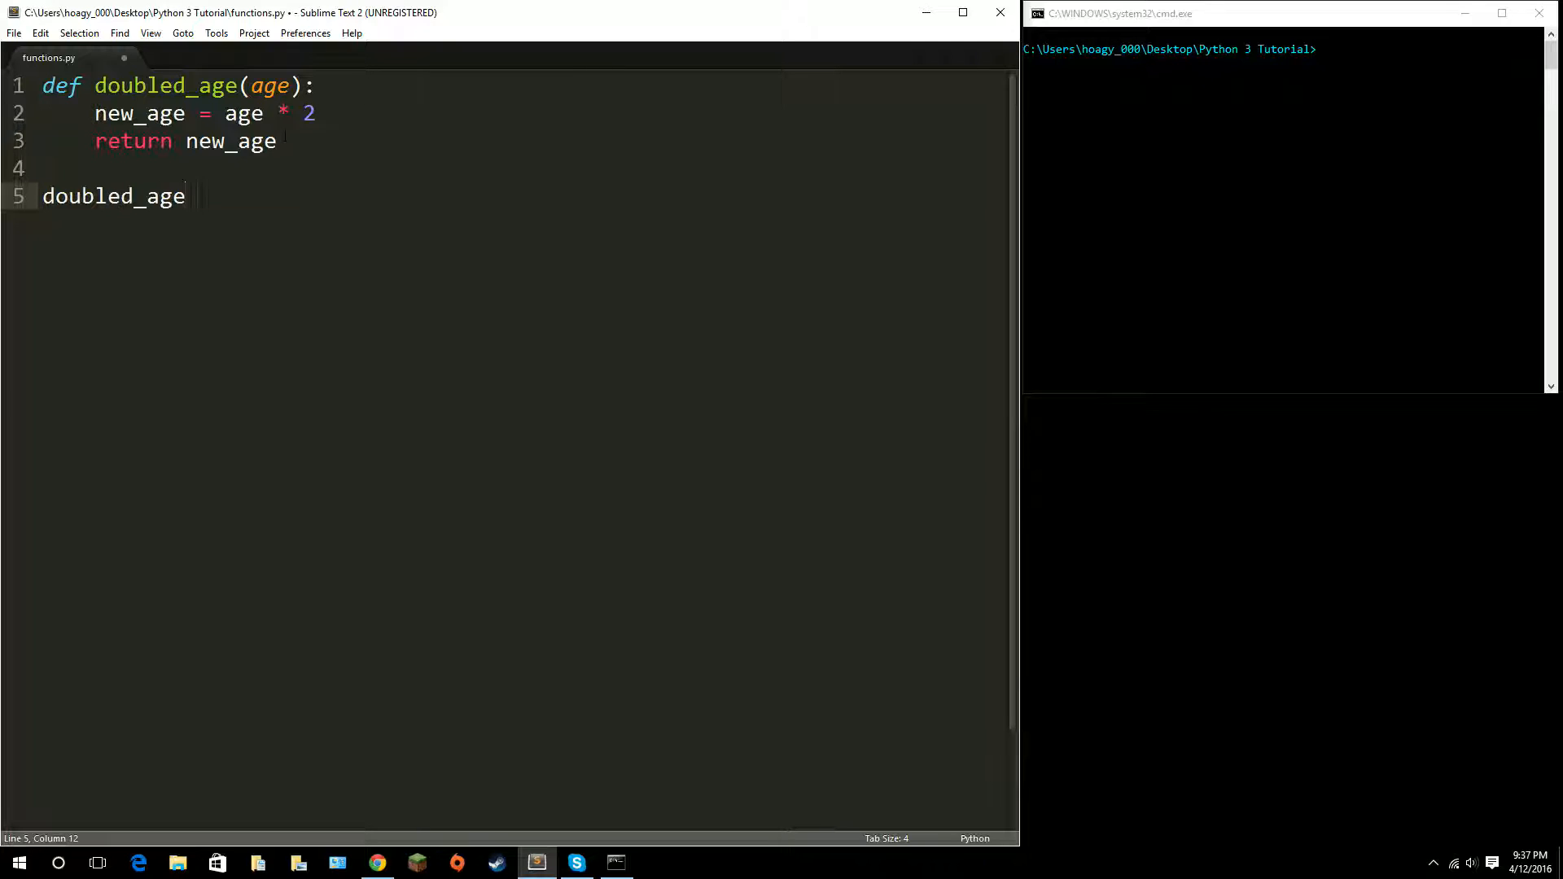
pyautogui.write('(20)')
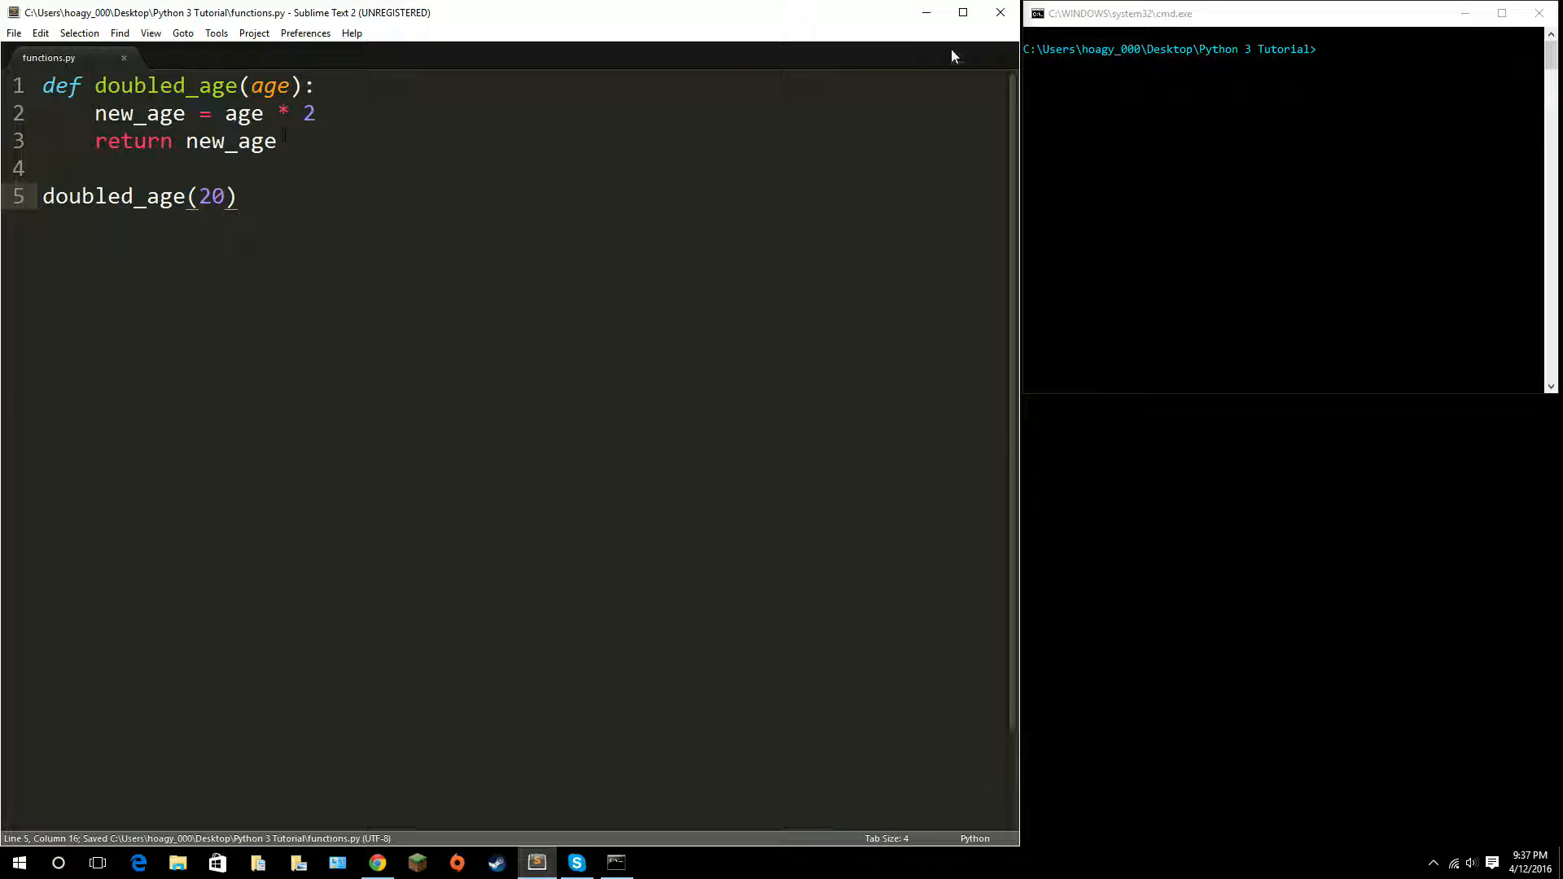
pyautogui.write('python')
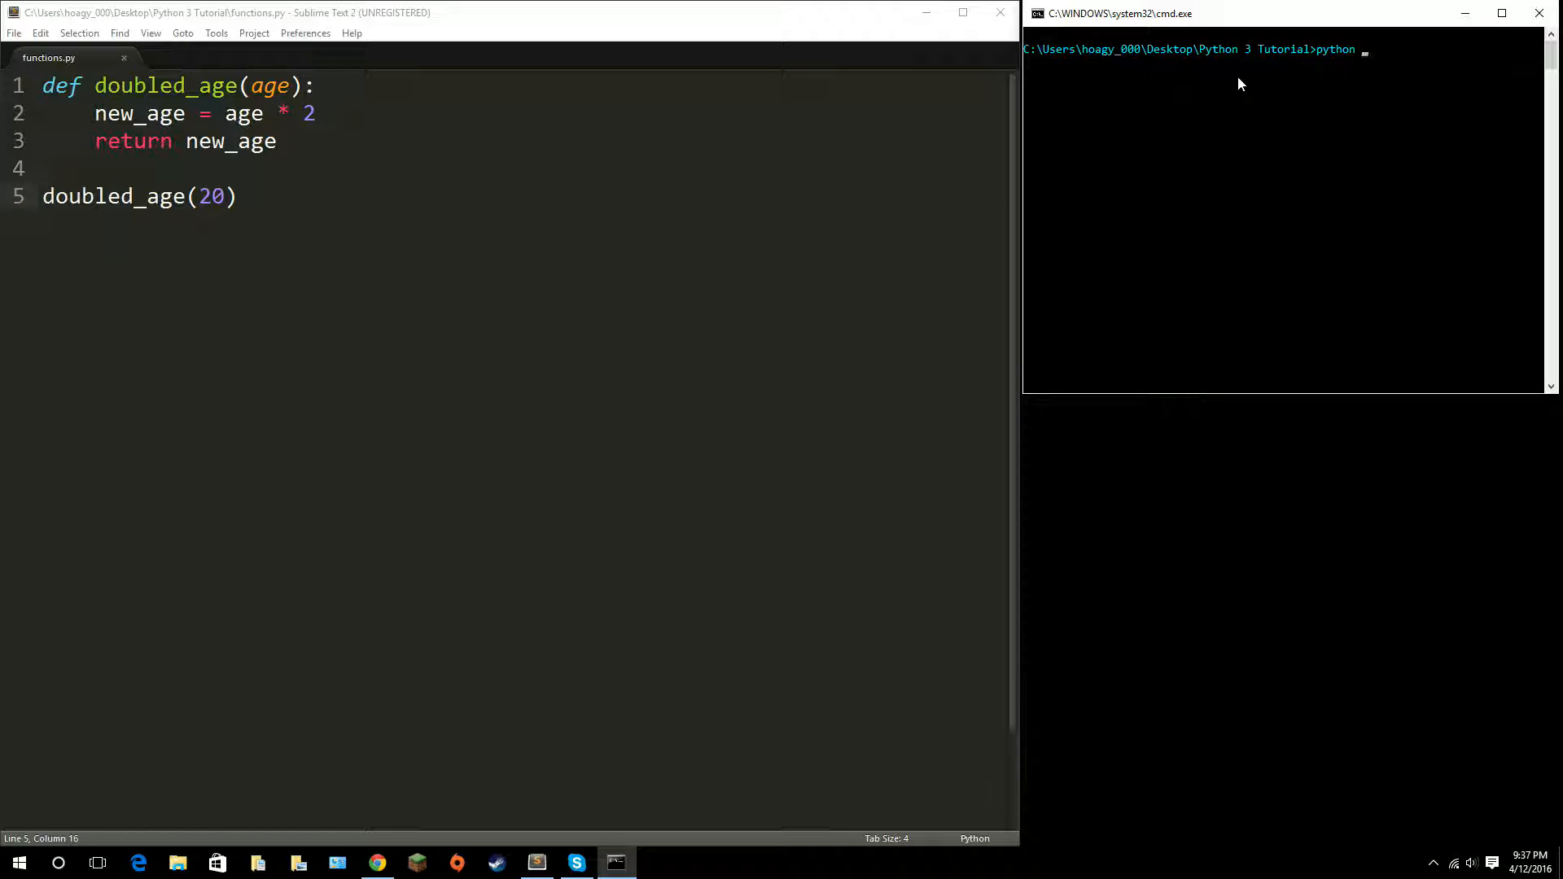
# Step: Run python functions.py in Command Prompt, then highlight the return new_age line
pyautogui.press('Return')
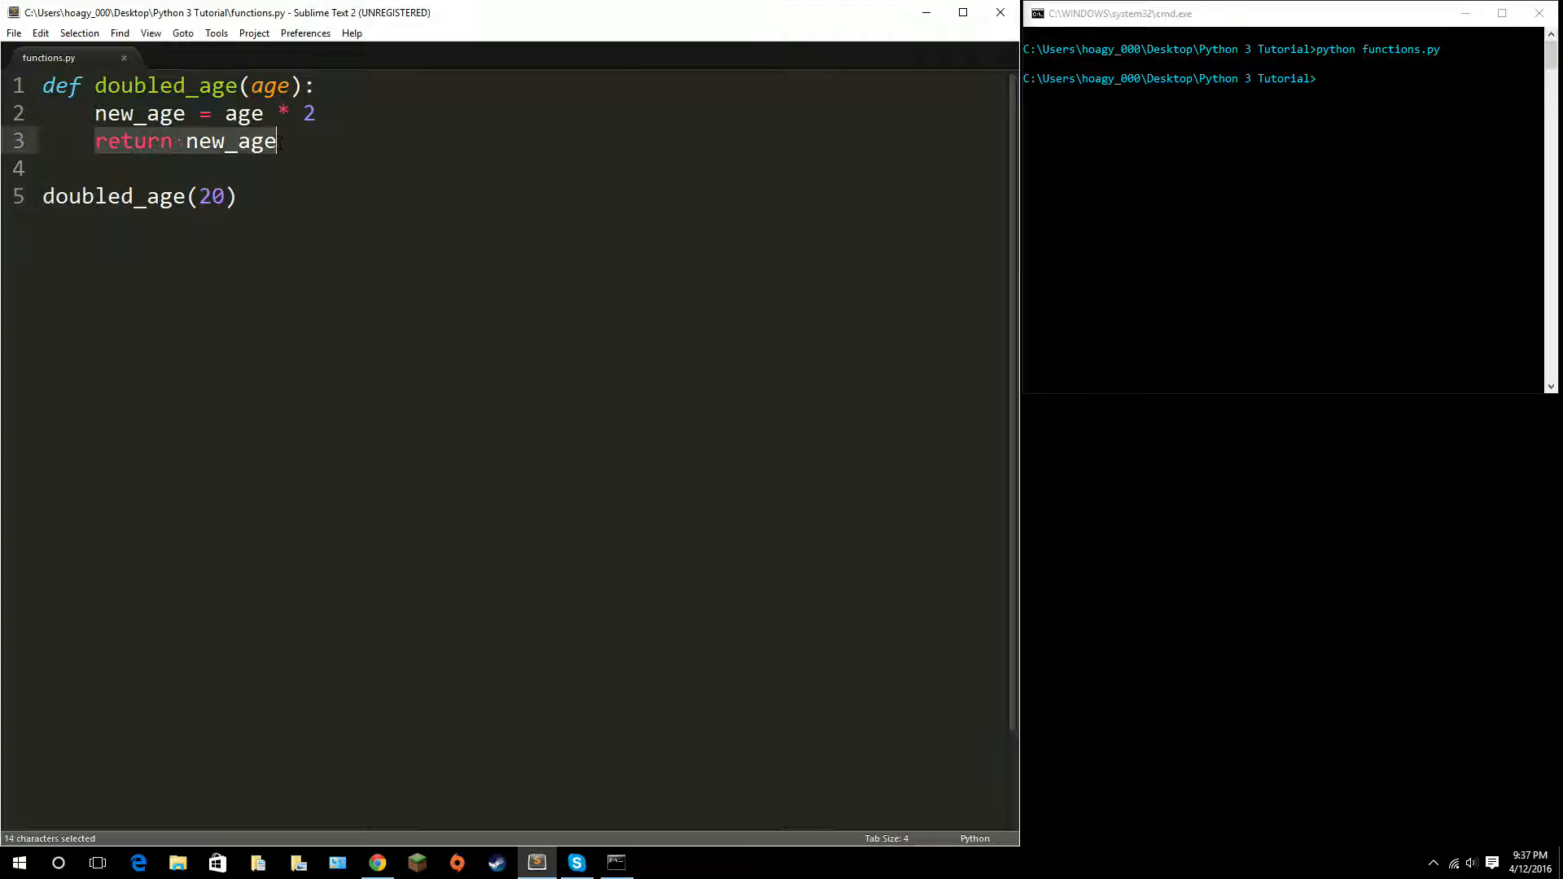
pyautogui.click(209, 140)
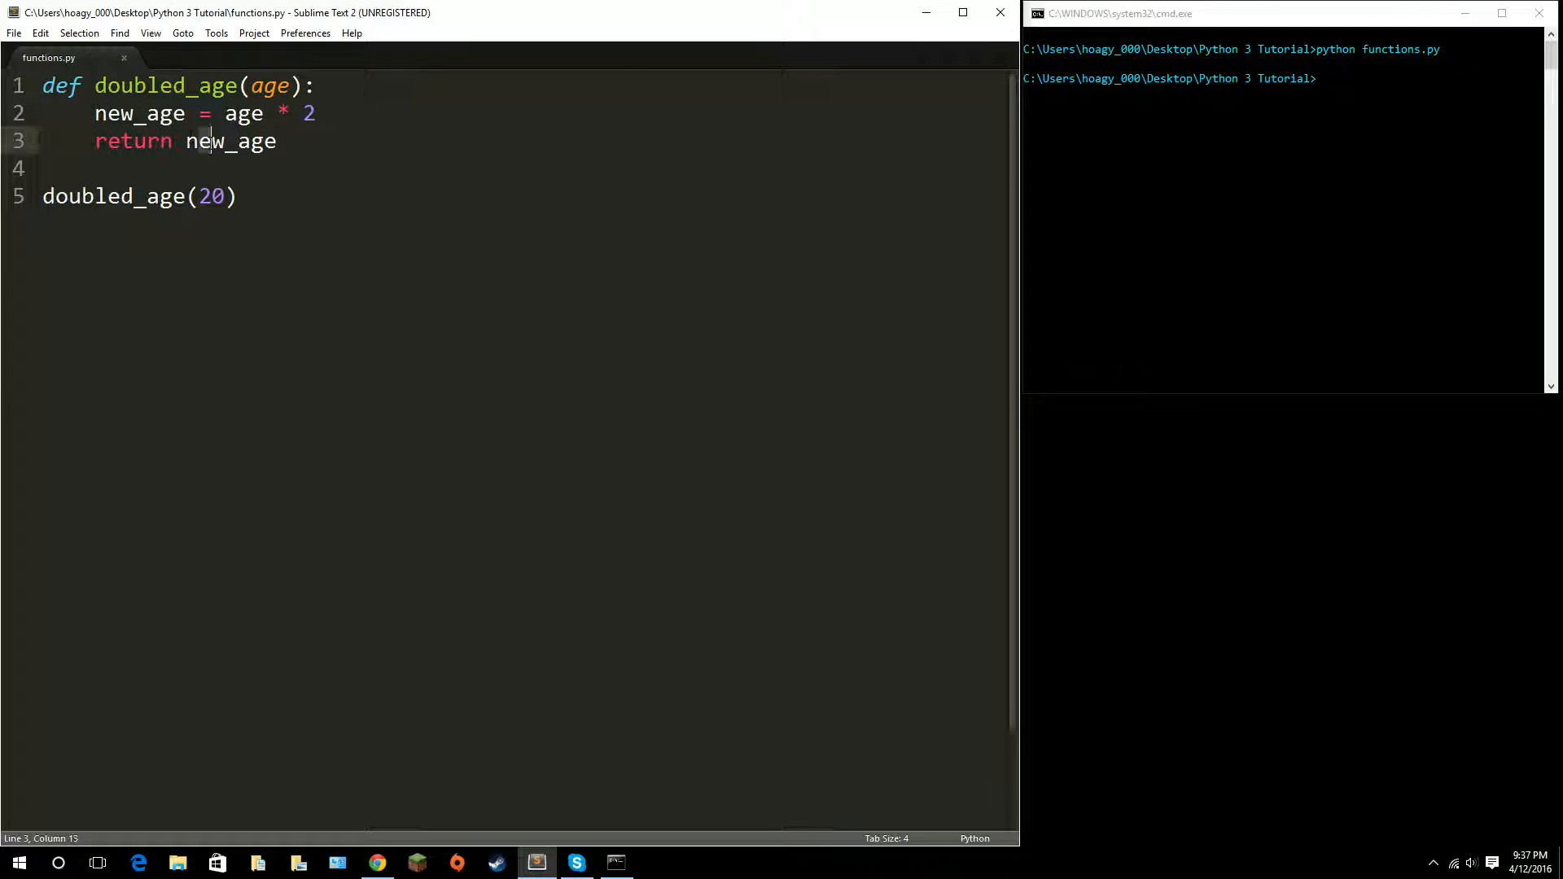
pyautogui.click(279, 141)
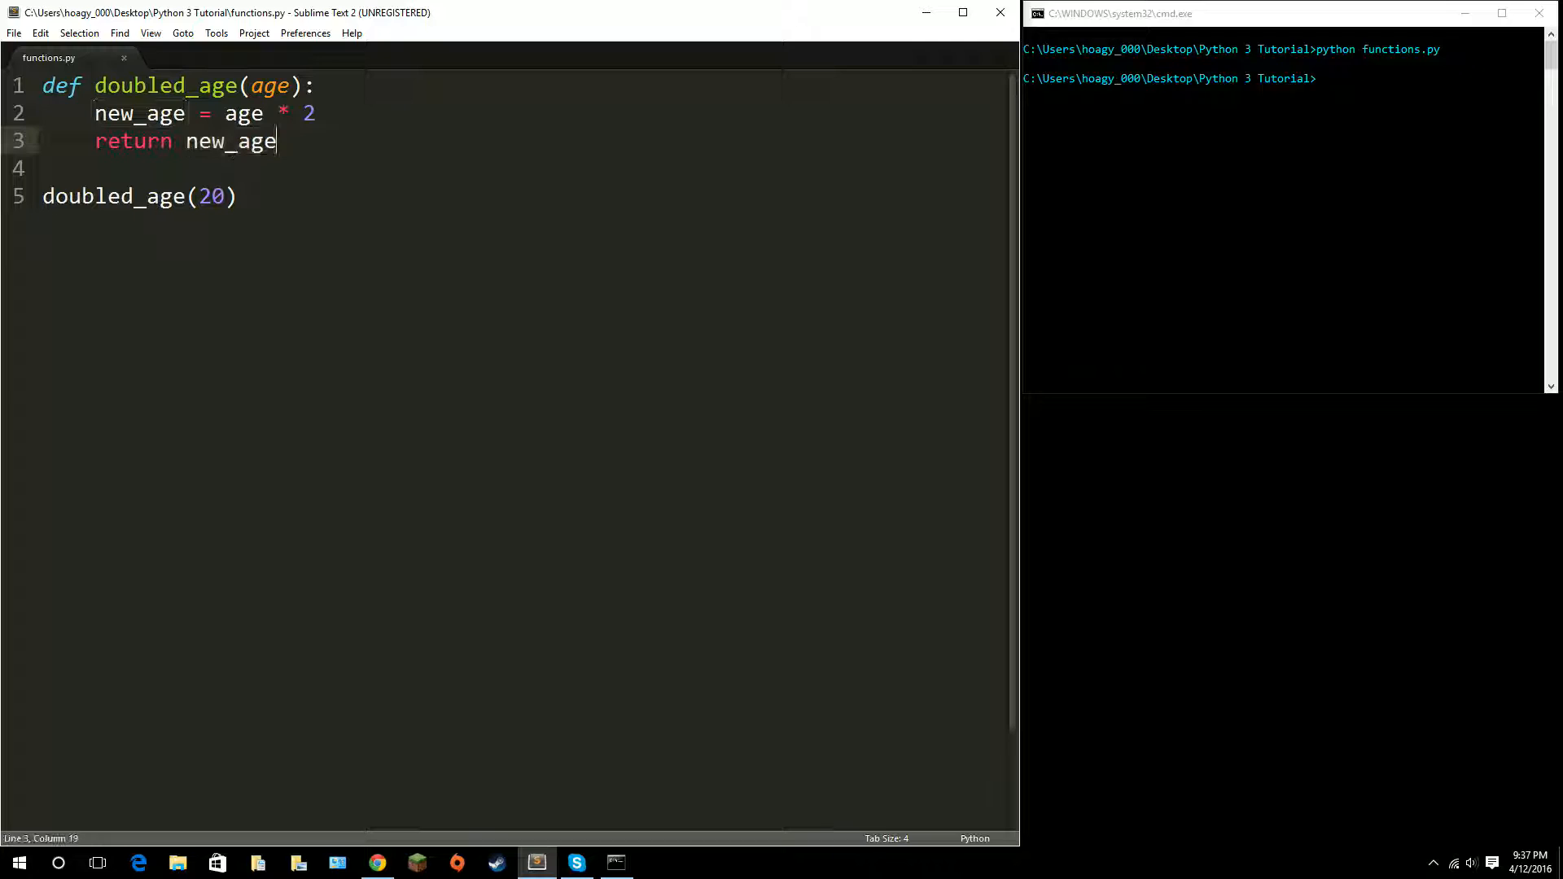
pyautogui.click(236, 196)
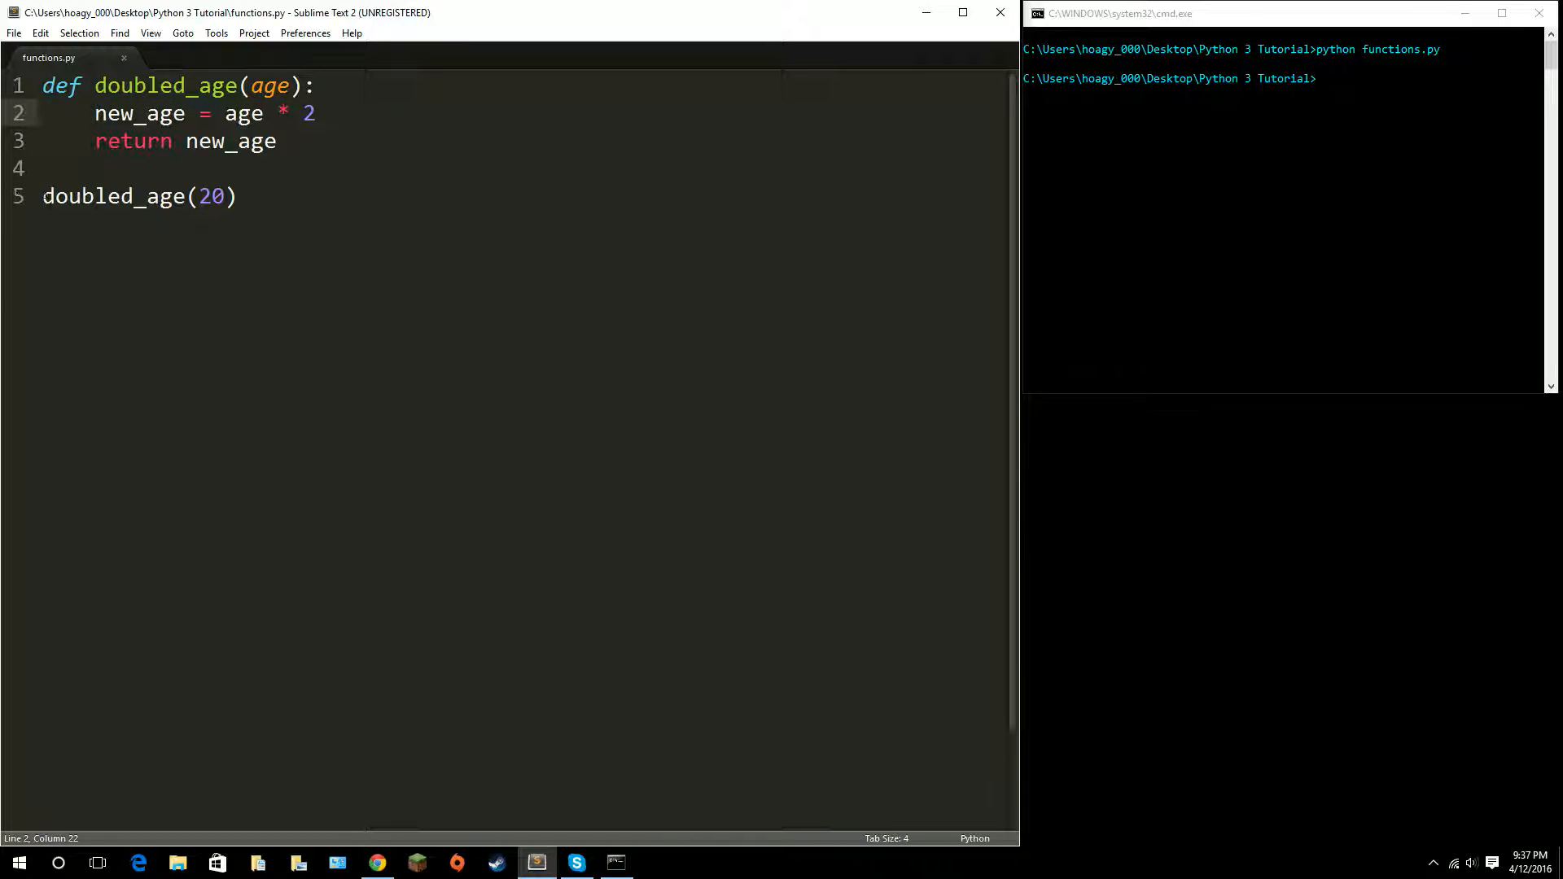
# Step: Change line 5 to a = doubled_age(20) and rerun python functions.py
pyautogui.click(44, 196)
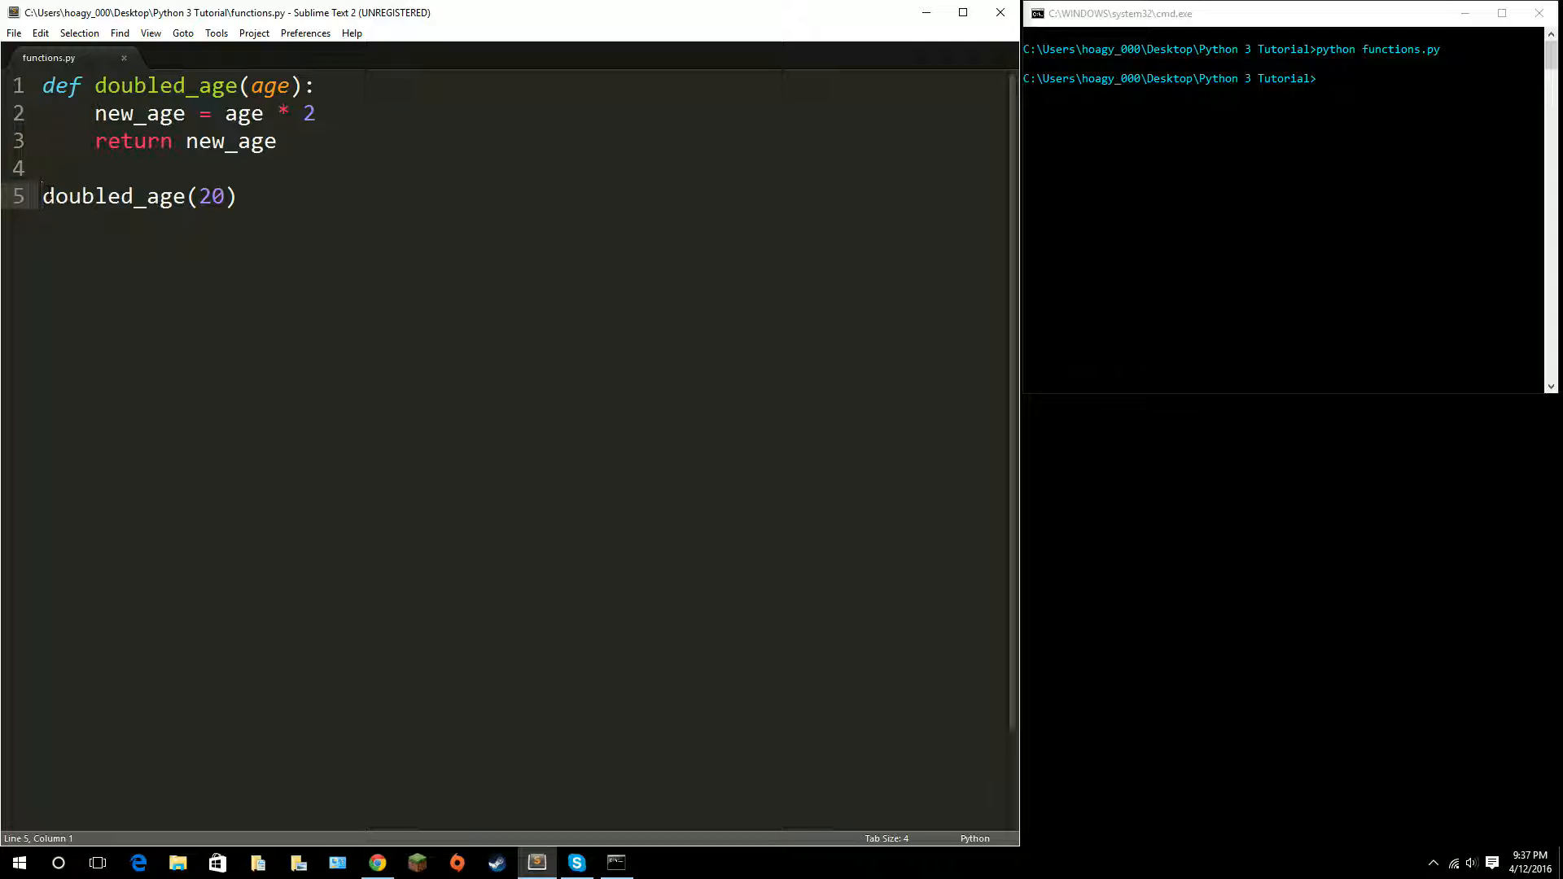
pyautogui.write('a =')
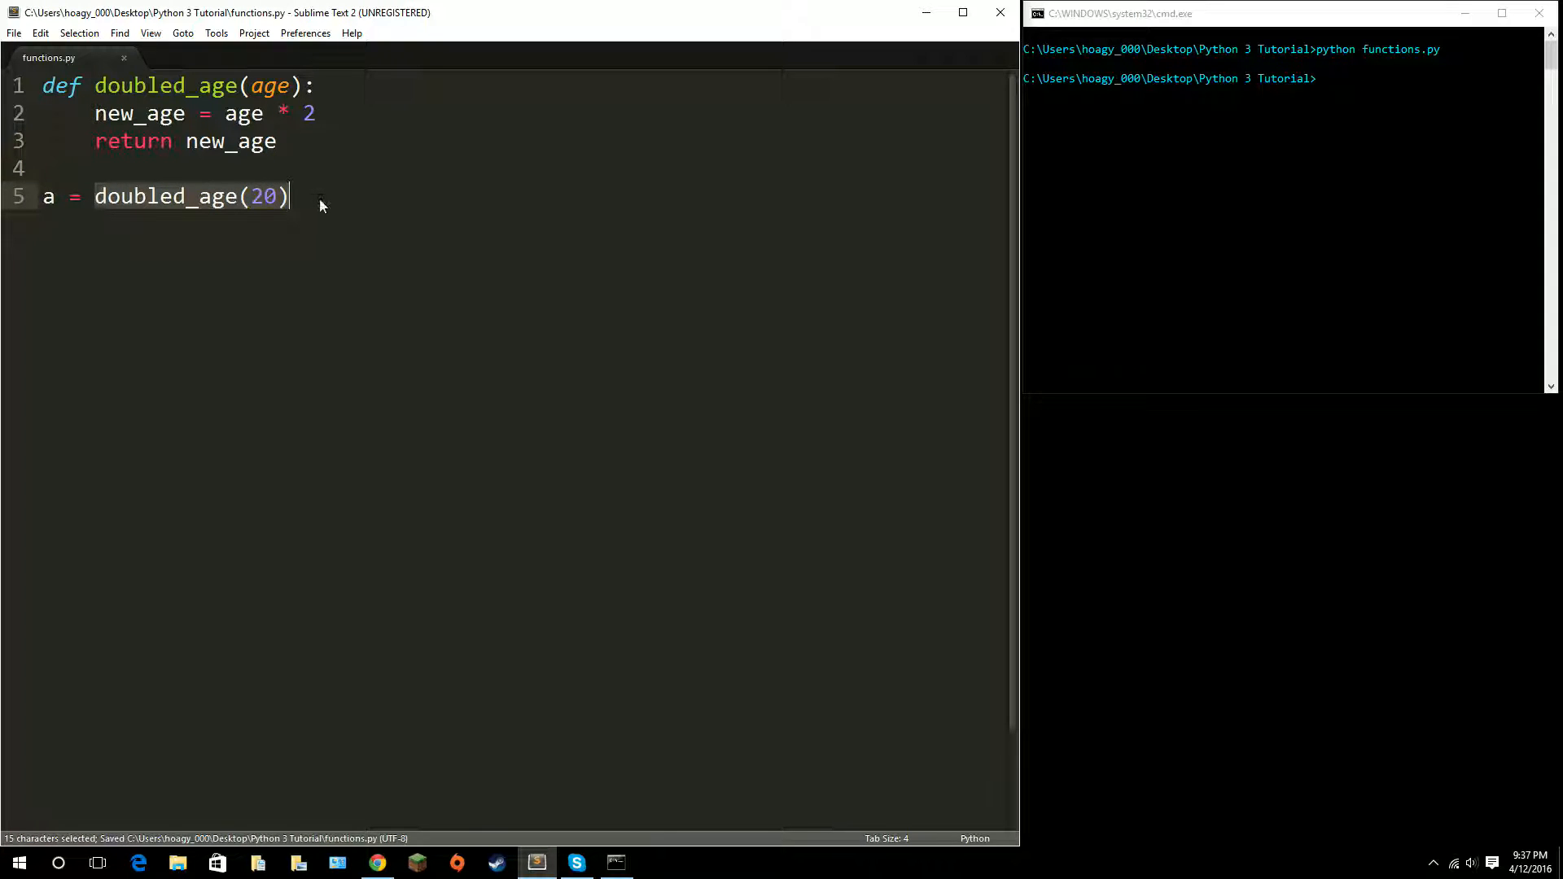
pyautogui.click(319, 196)
pyautogui.write('python functions.py')
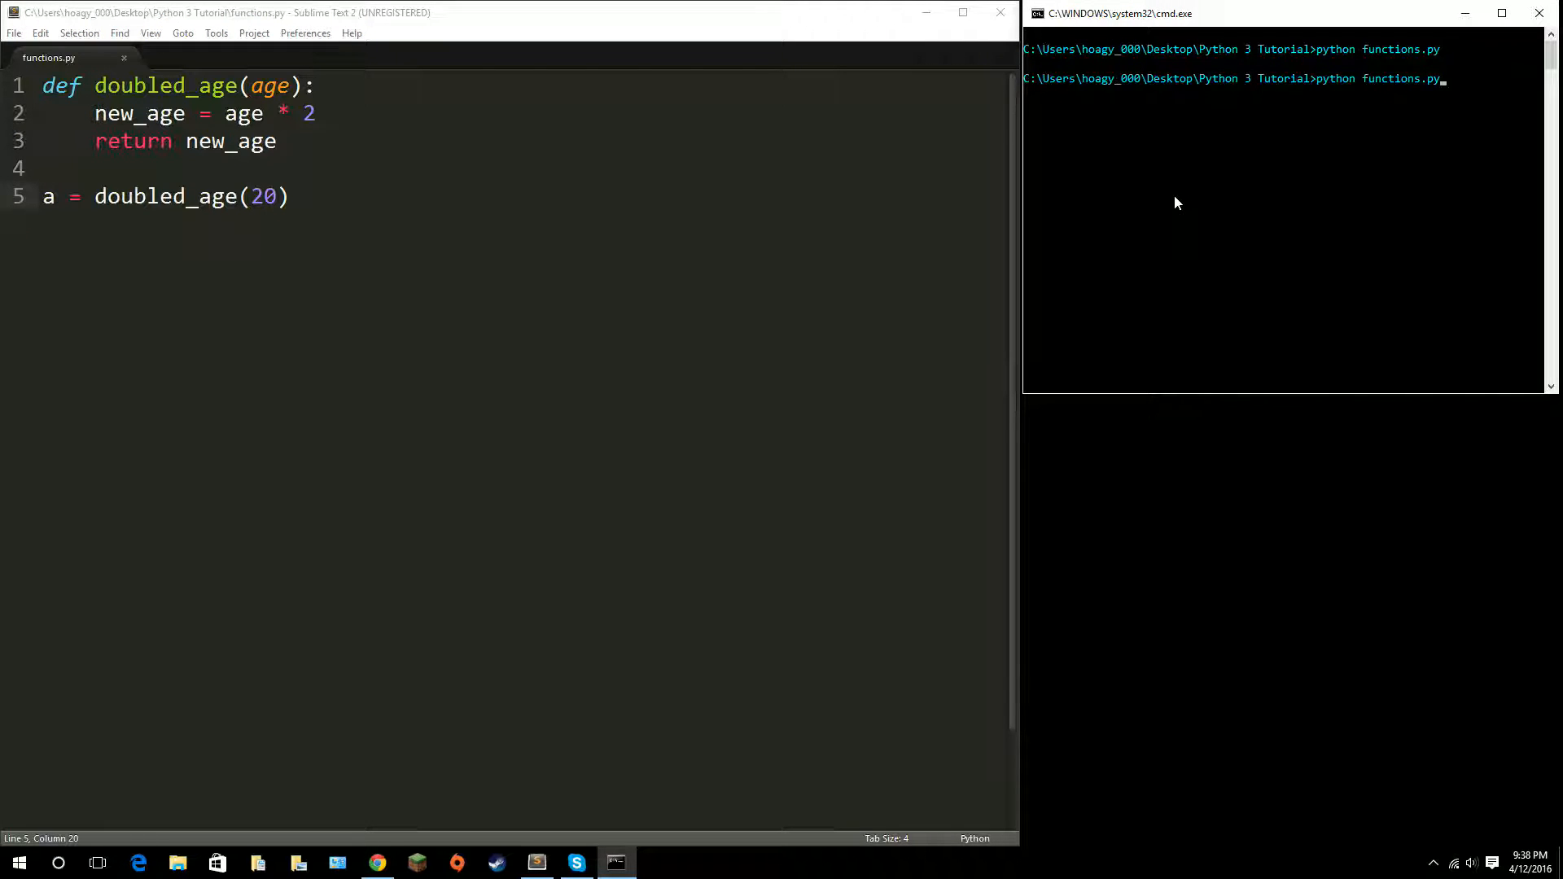
pyautogui.press('Return')
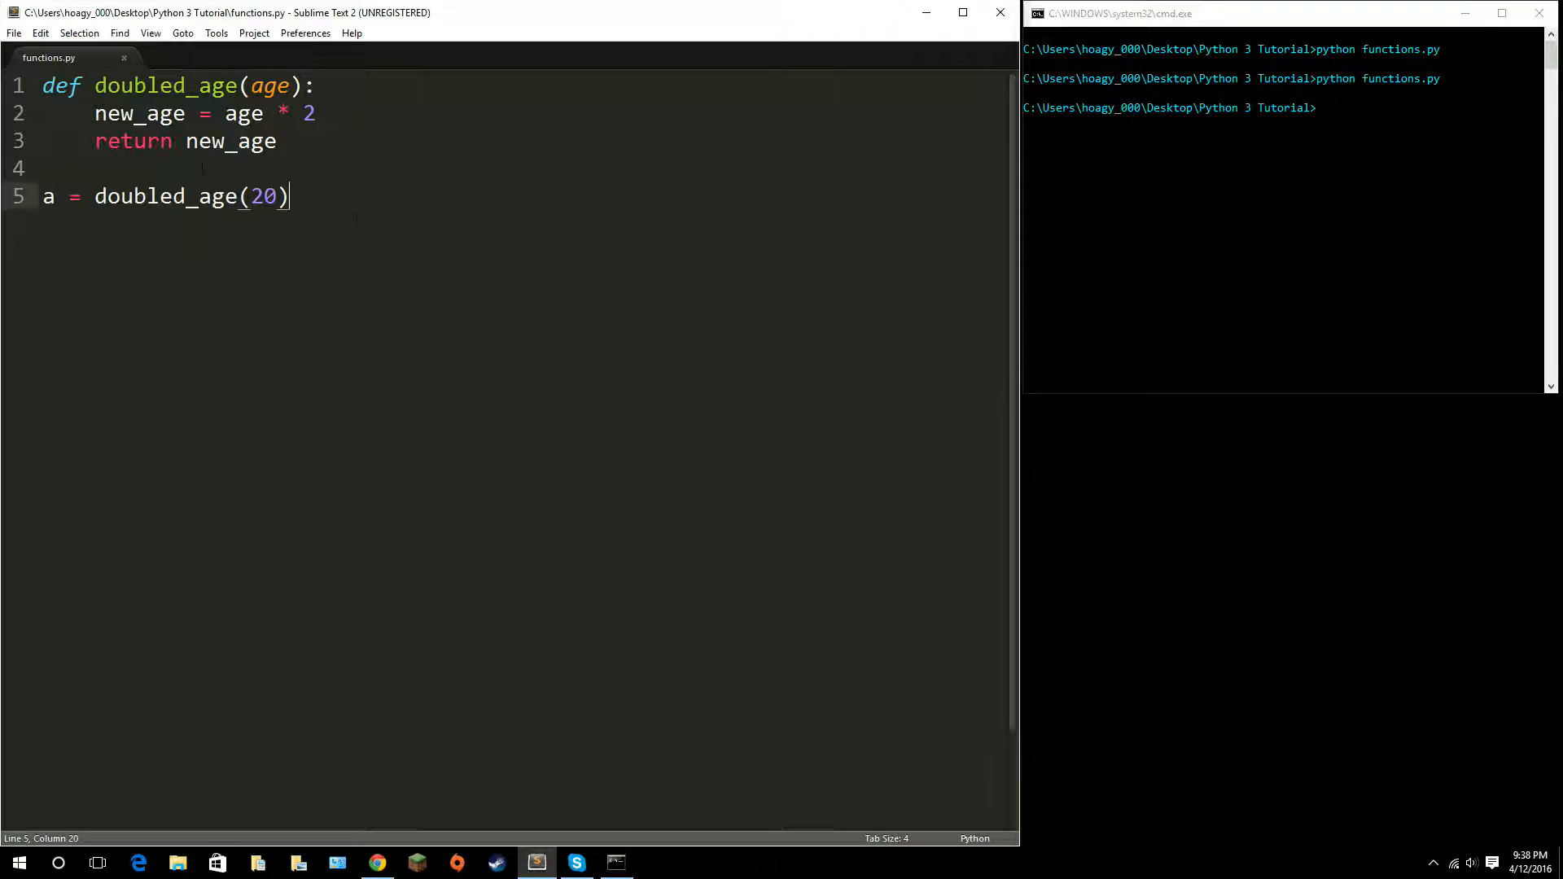
# Step: Add print(a) on line 6 and rerun the script to print 40
pyautogui.write('p')
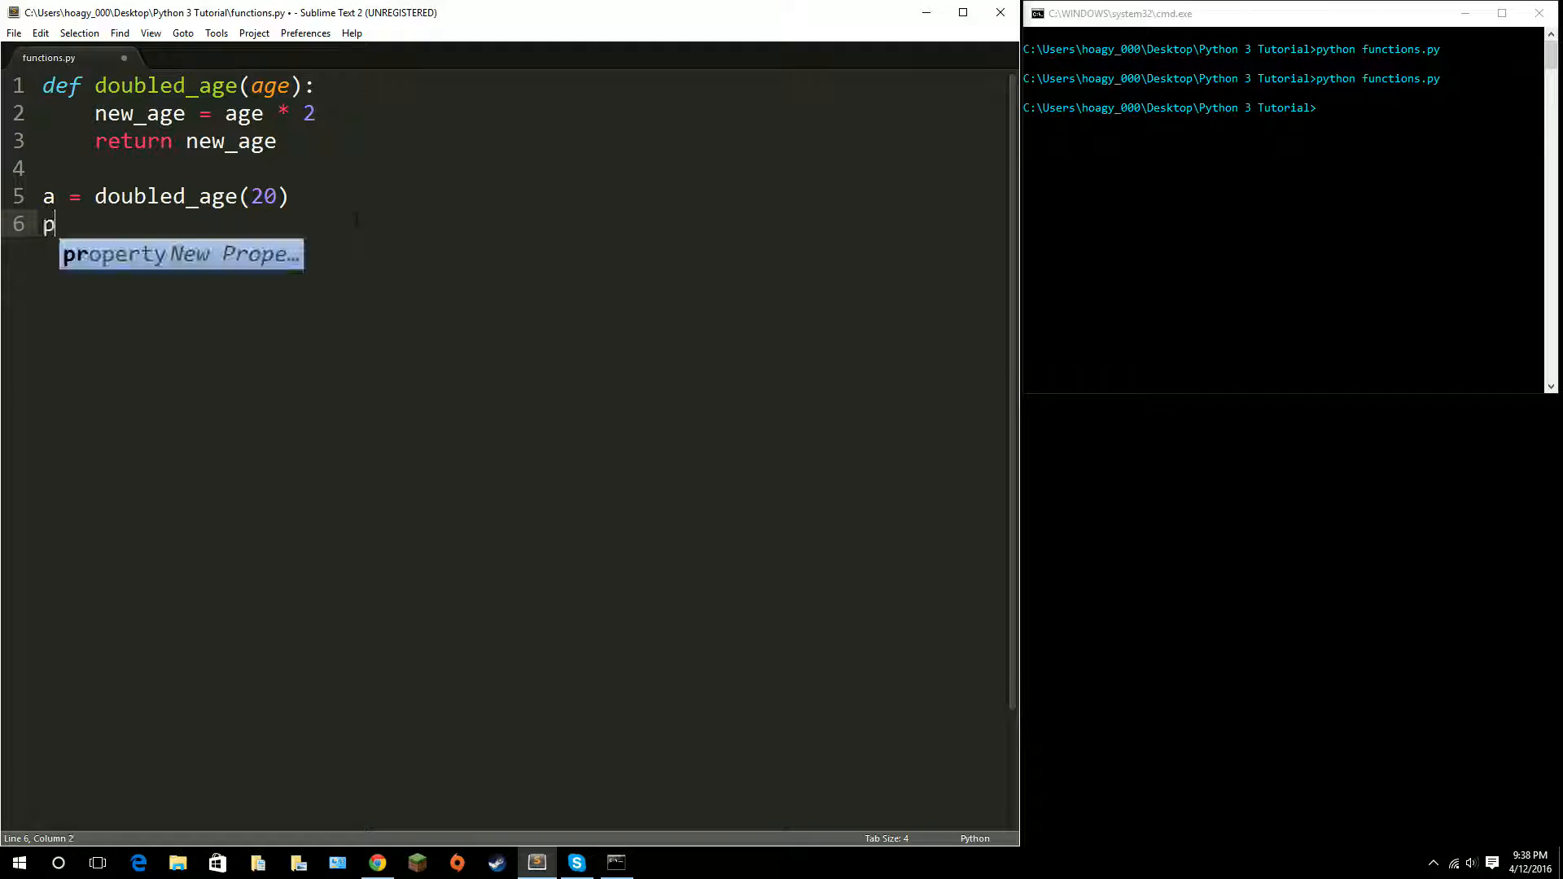
pyautogui.write('rint(a)')
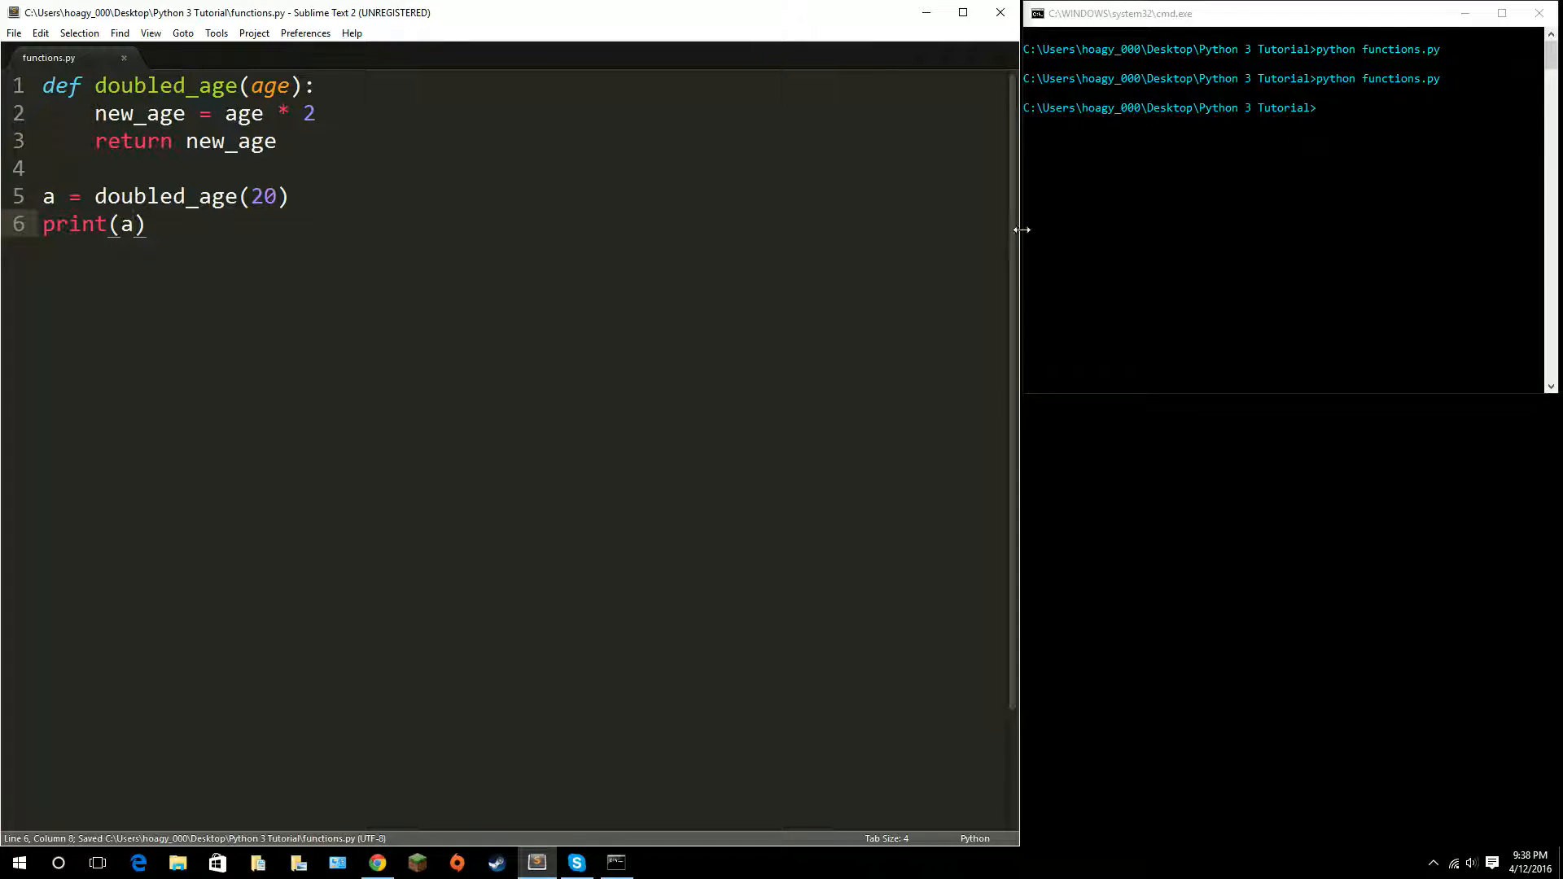
pyautogui.press('Return')
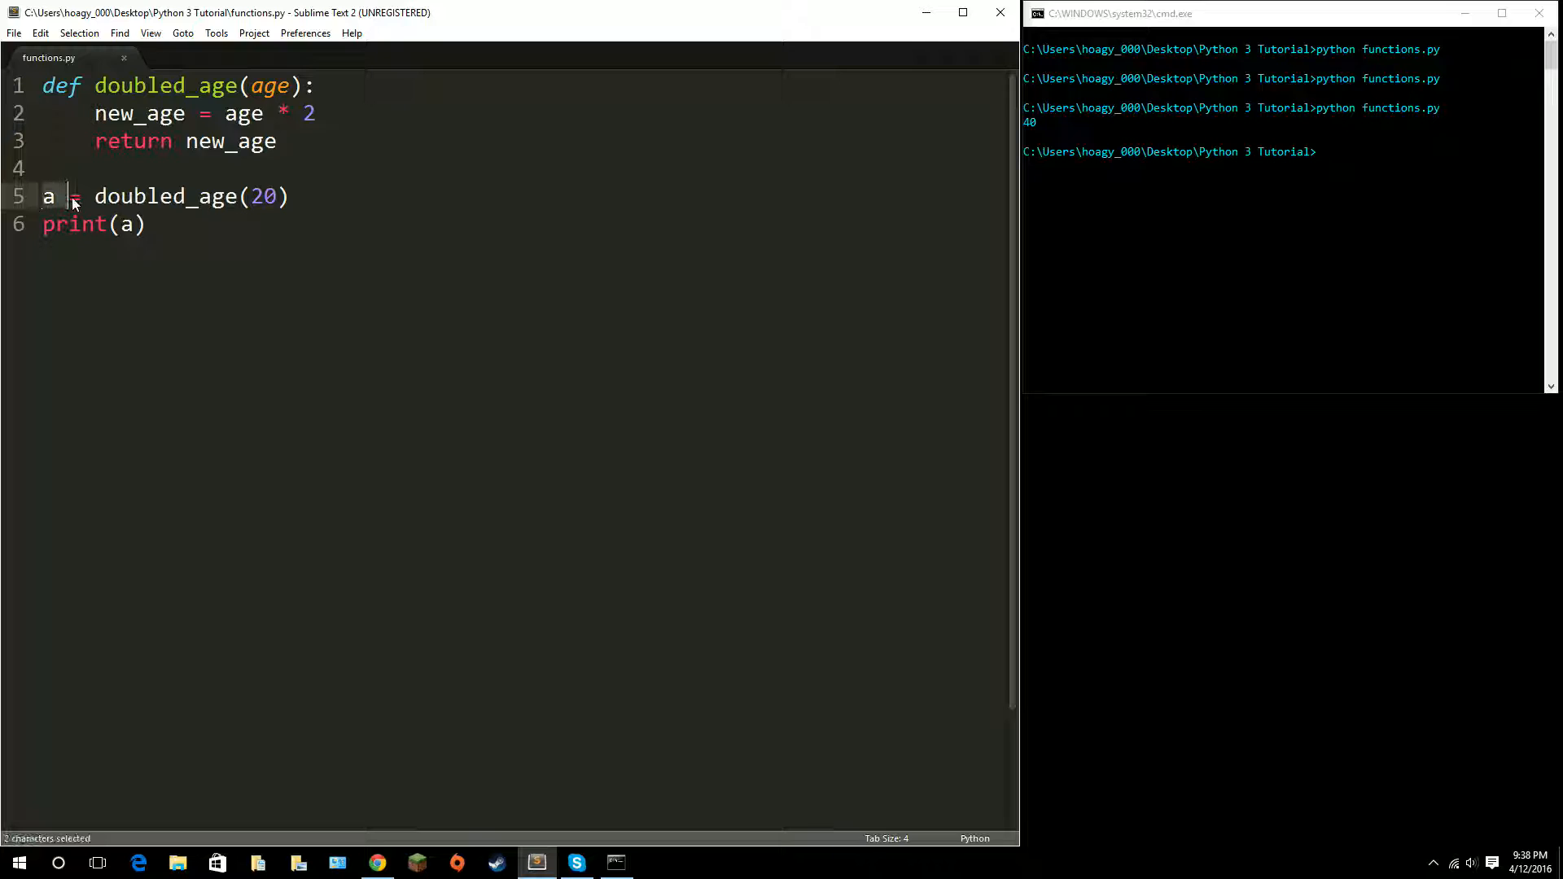
pyautogui.click(96, 140)
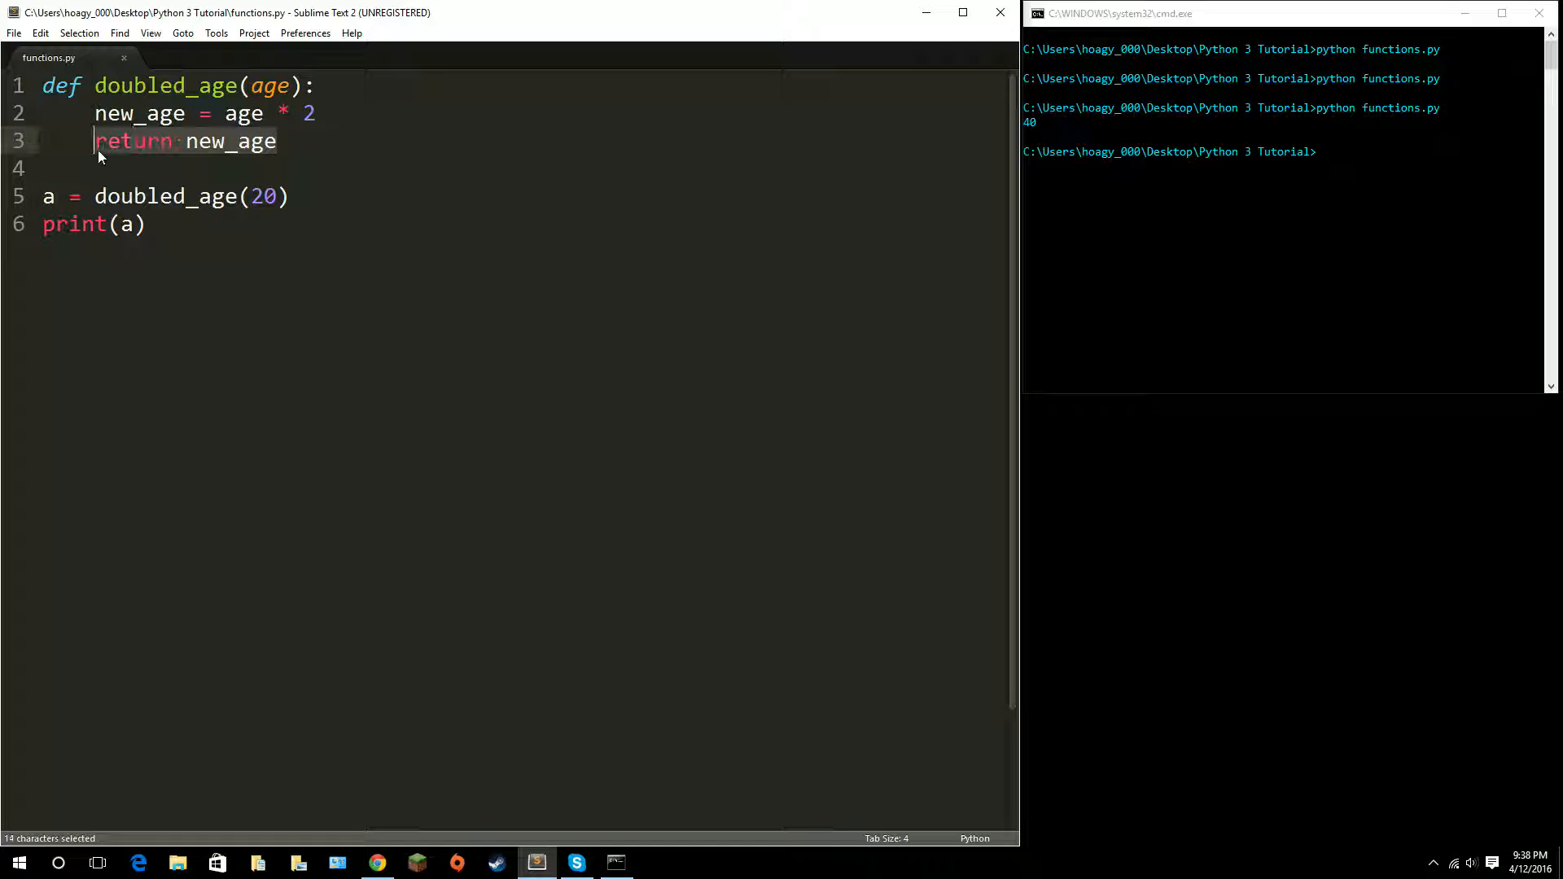
pyautogui.click(124, 223)
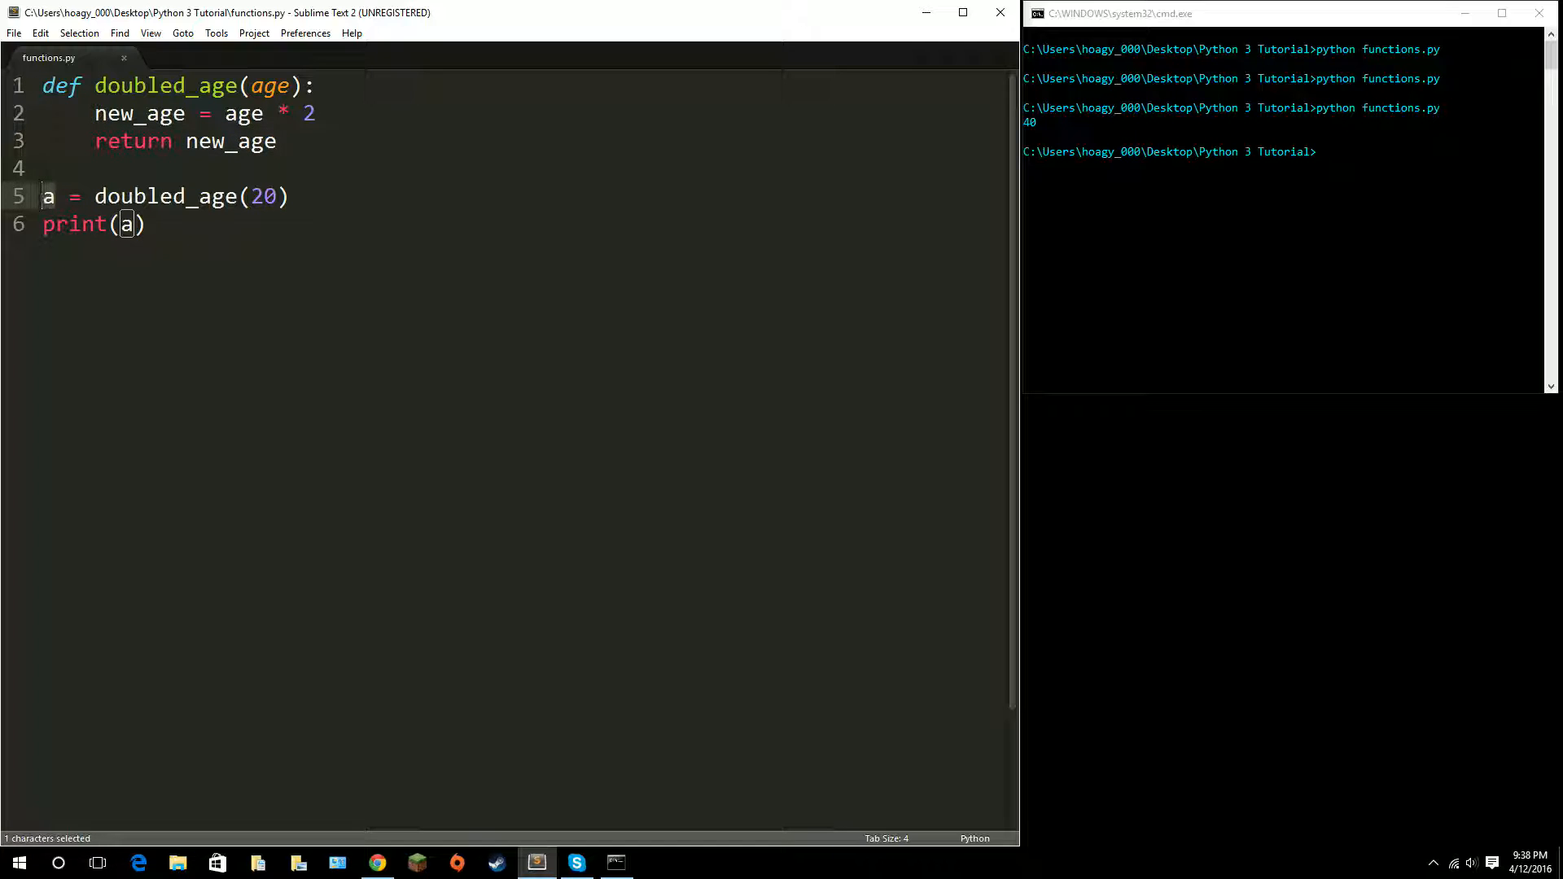
pyautogui.click(289, 195)
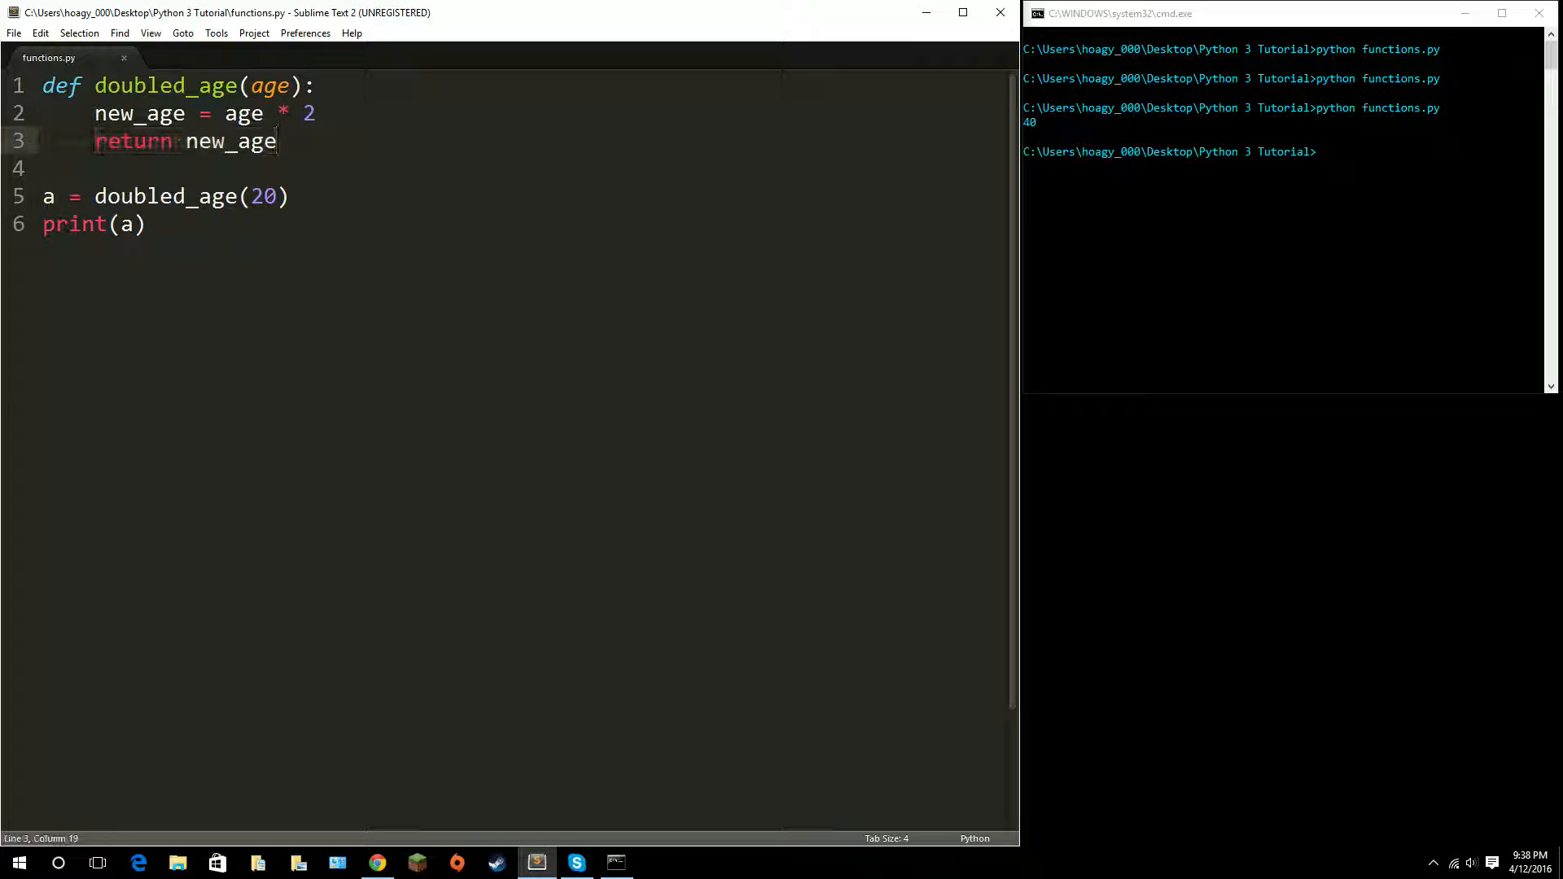
pyautogui.doubleClick(48, 196)
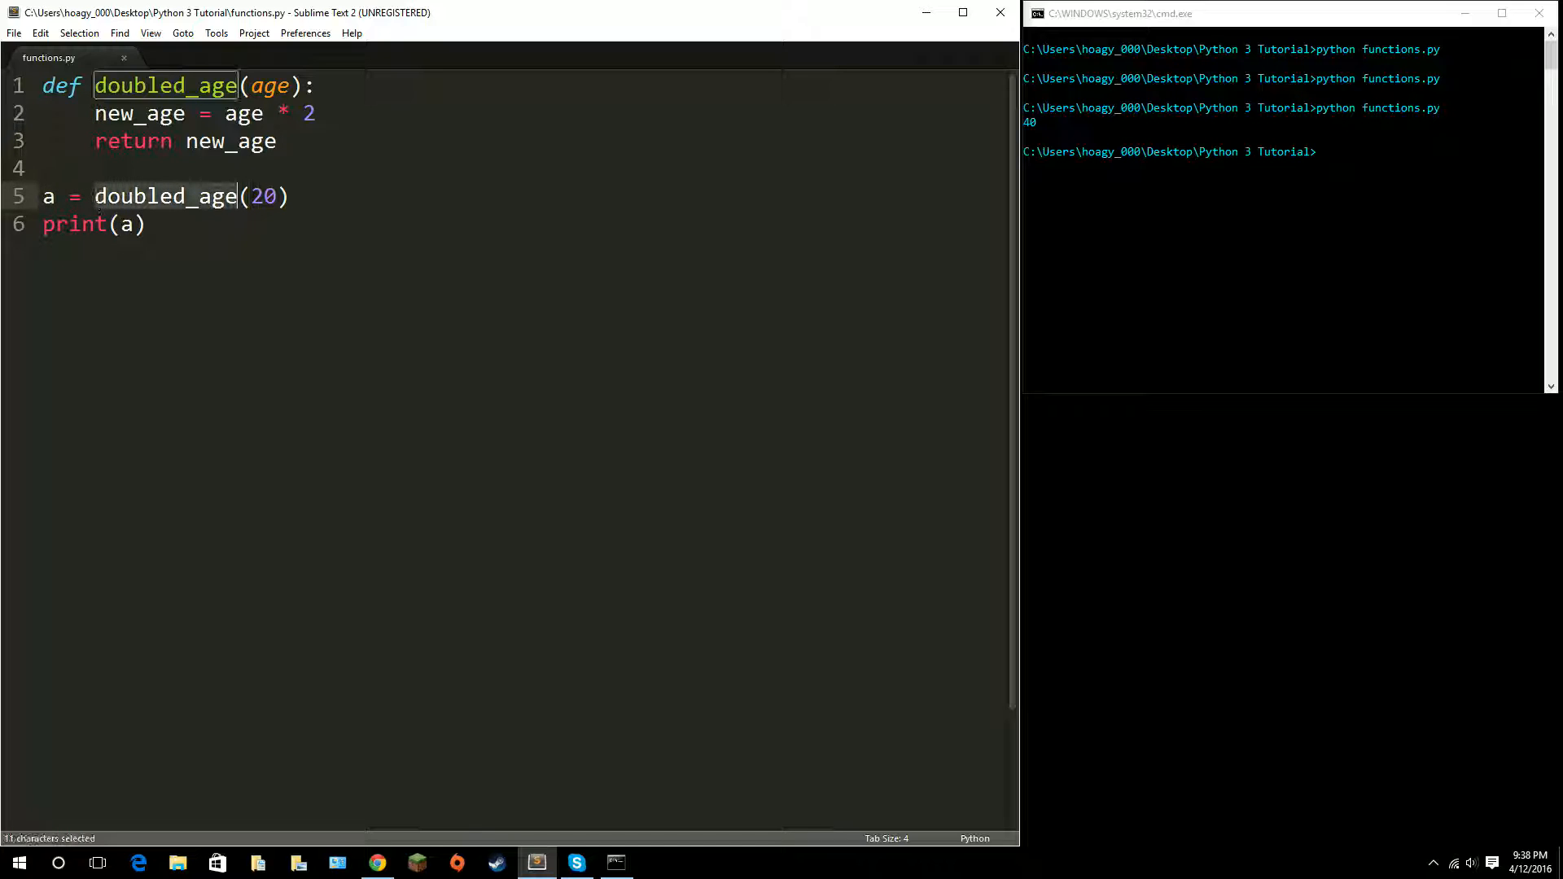
pyautogui.click(289, 197)
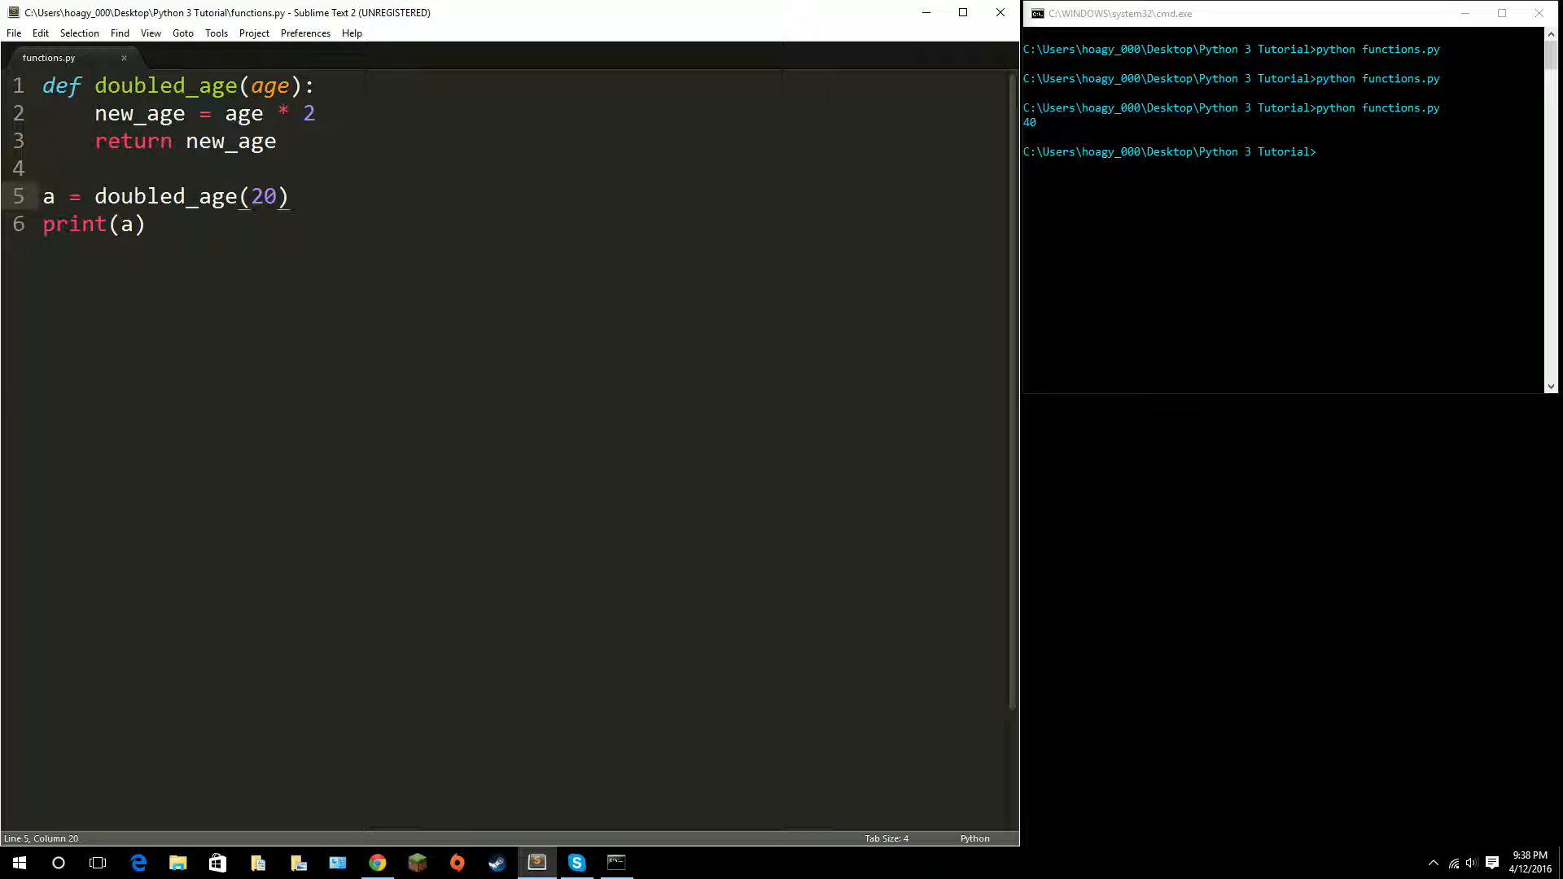
pyautogui.click(184, 141)
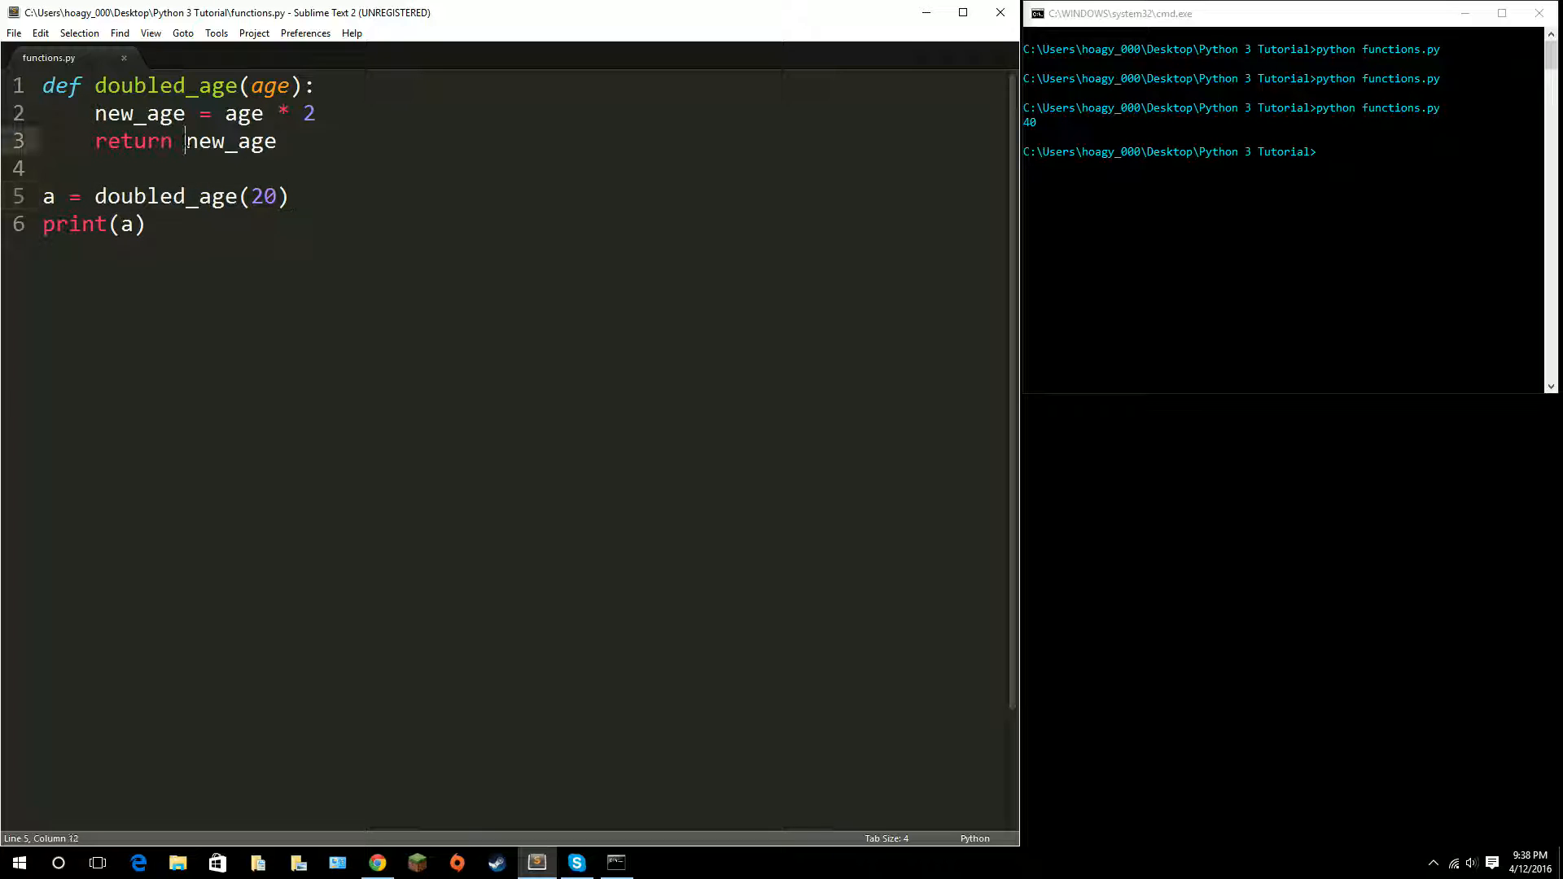
pyautogui.doubleClick(139, 112)
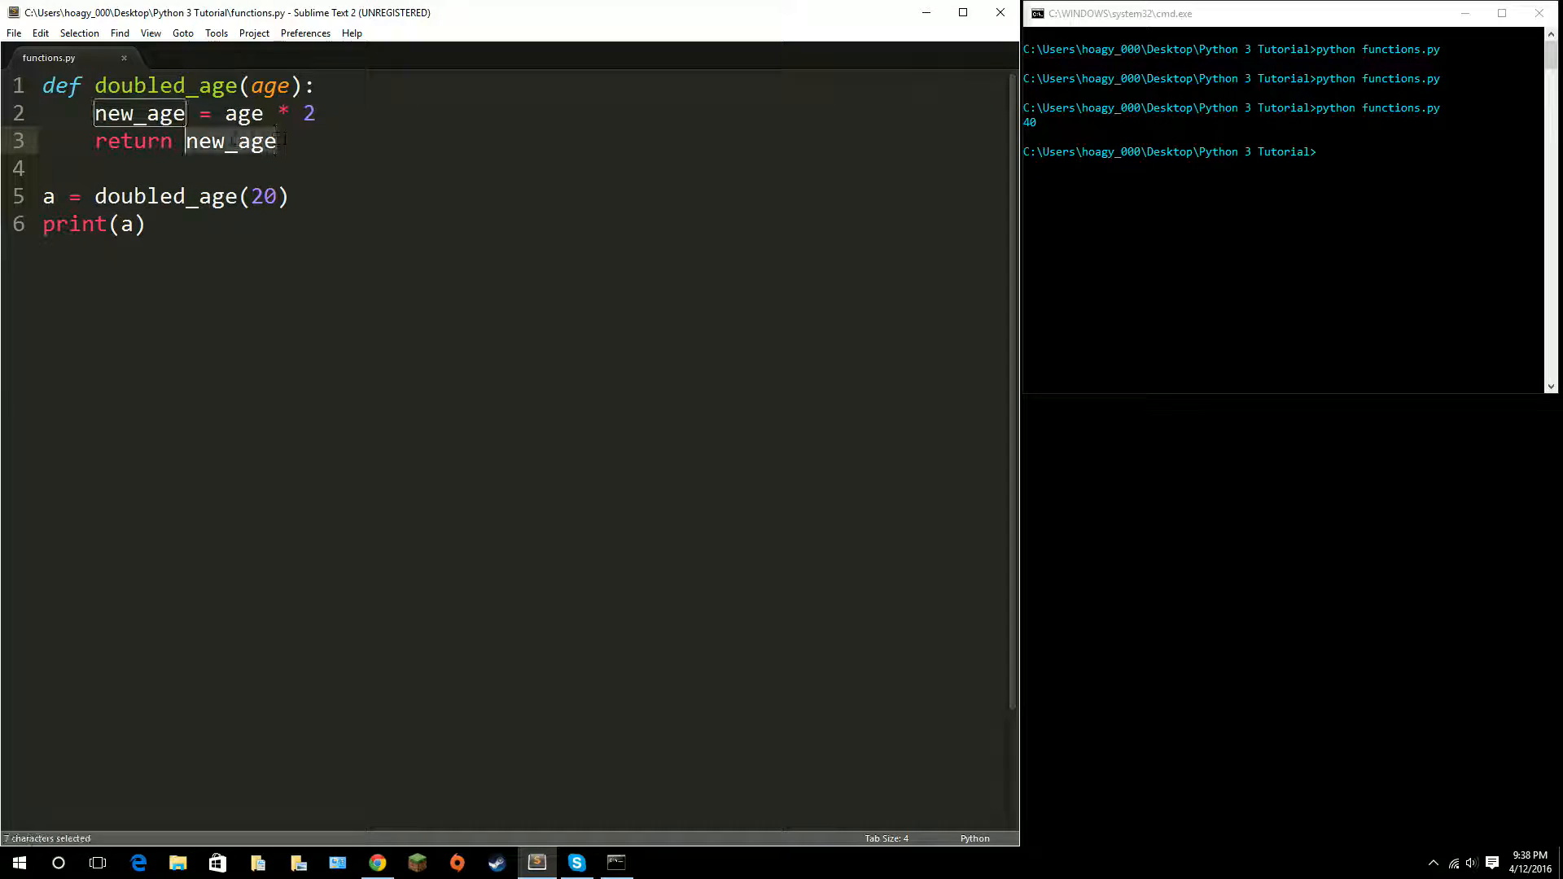
pyautogui.click(289, 196)
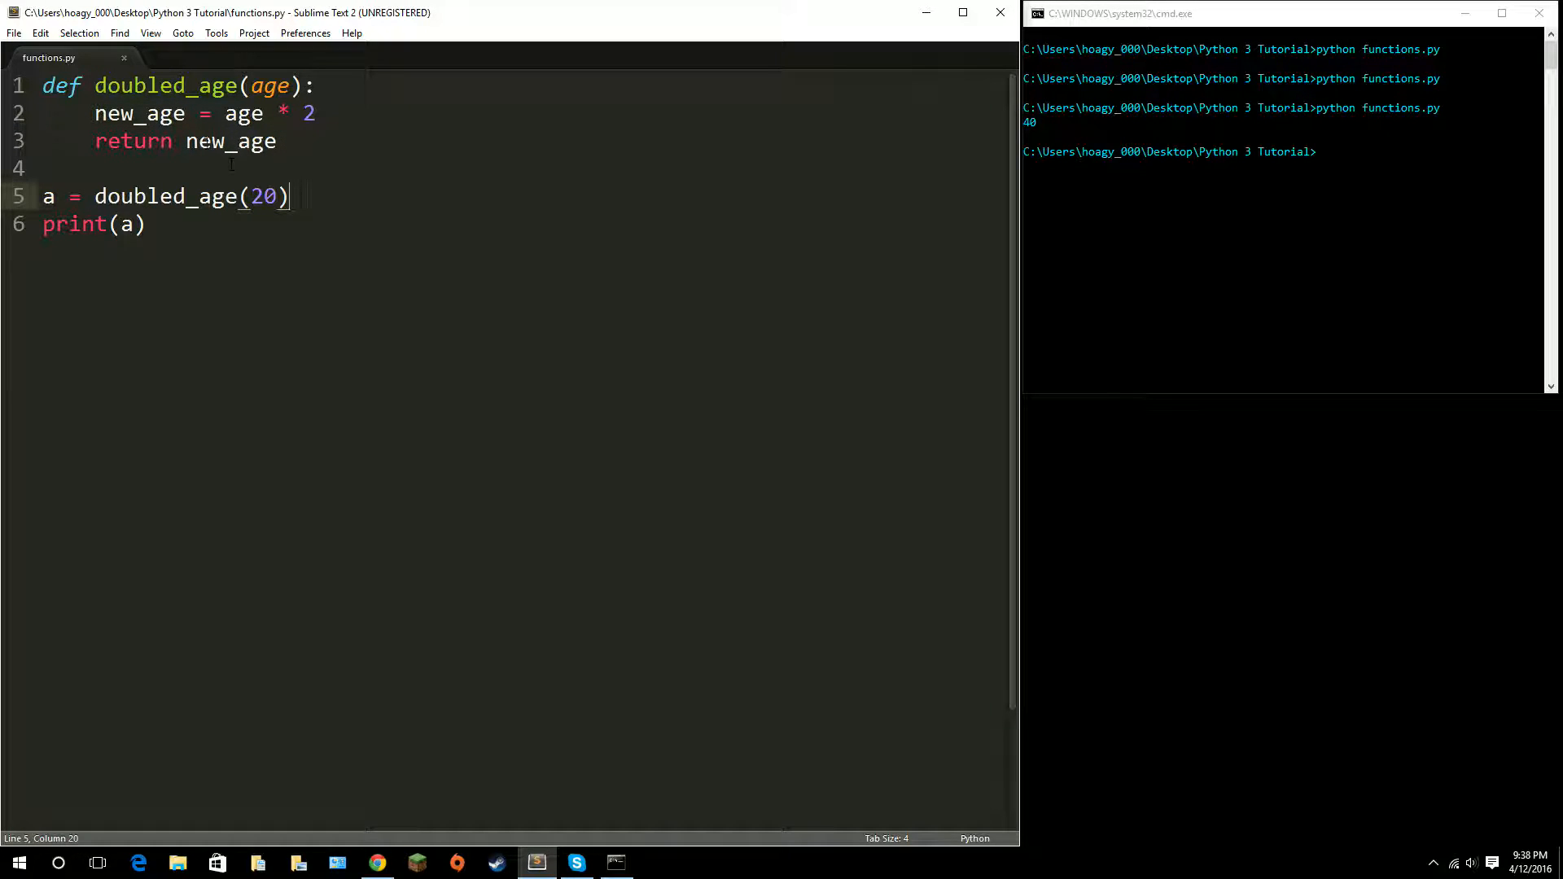
pyautogui.click(276, 141)
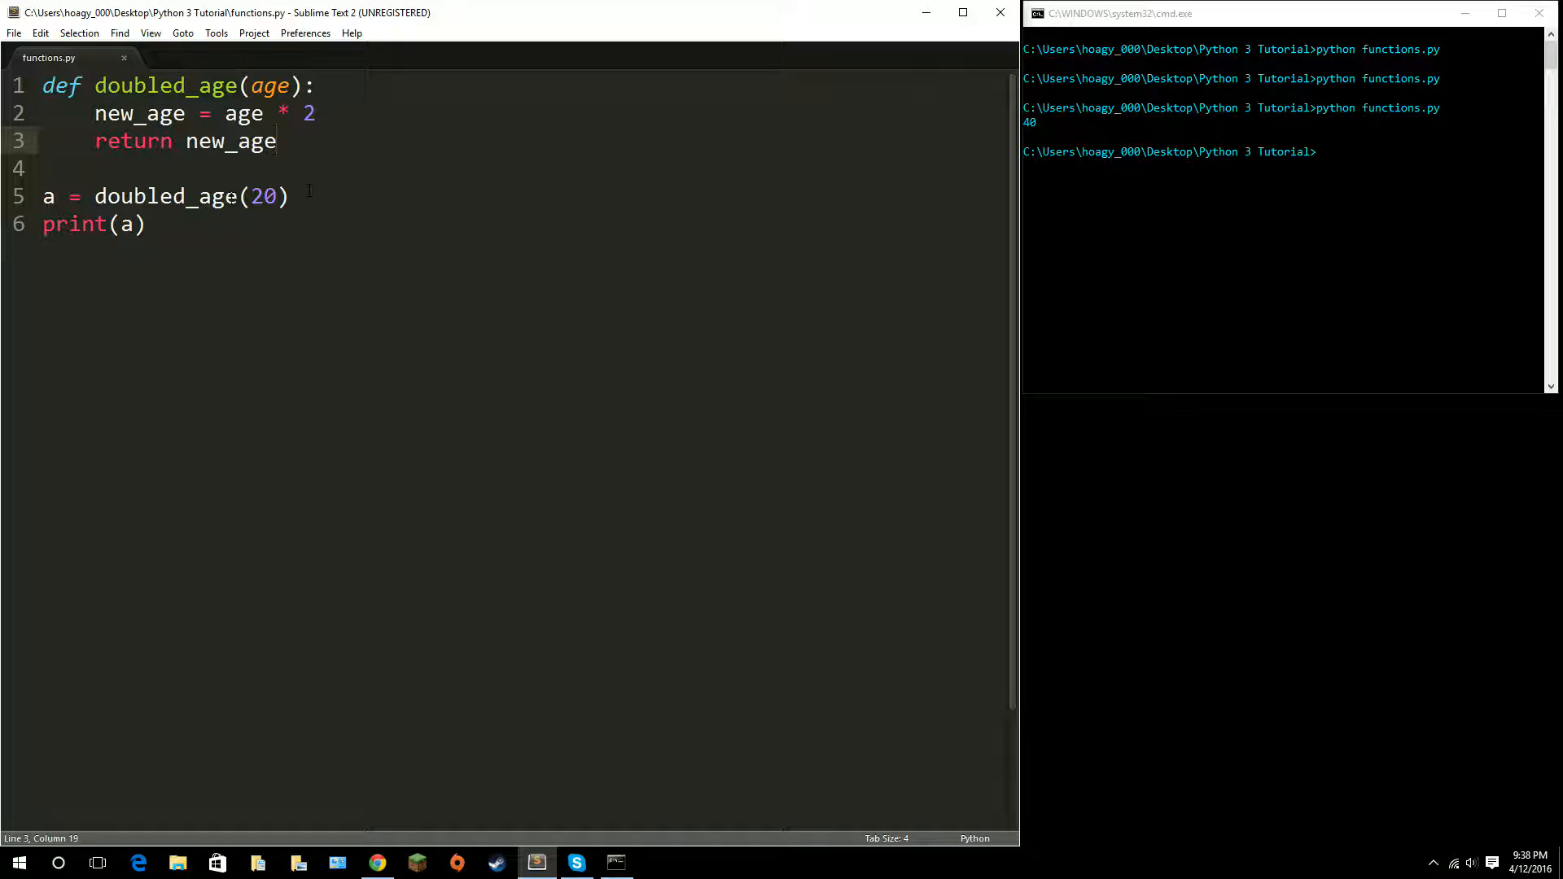
pyautogui.click(289, 196)
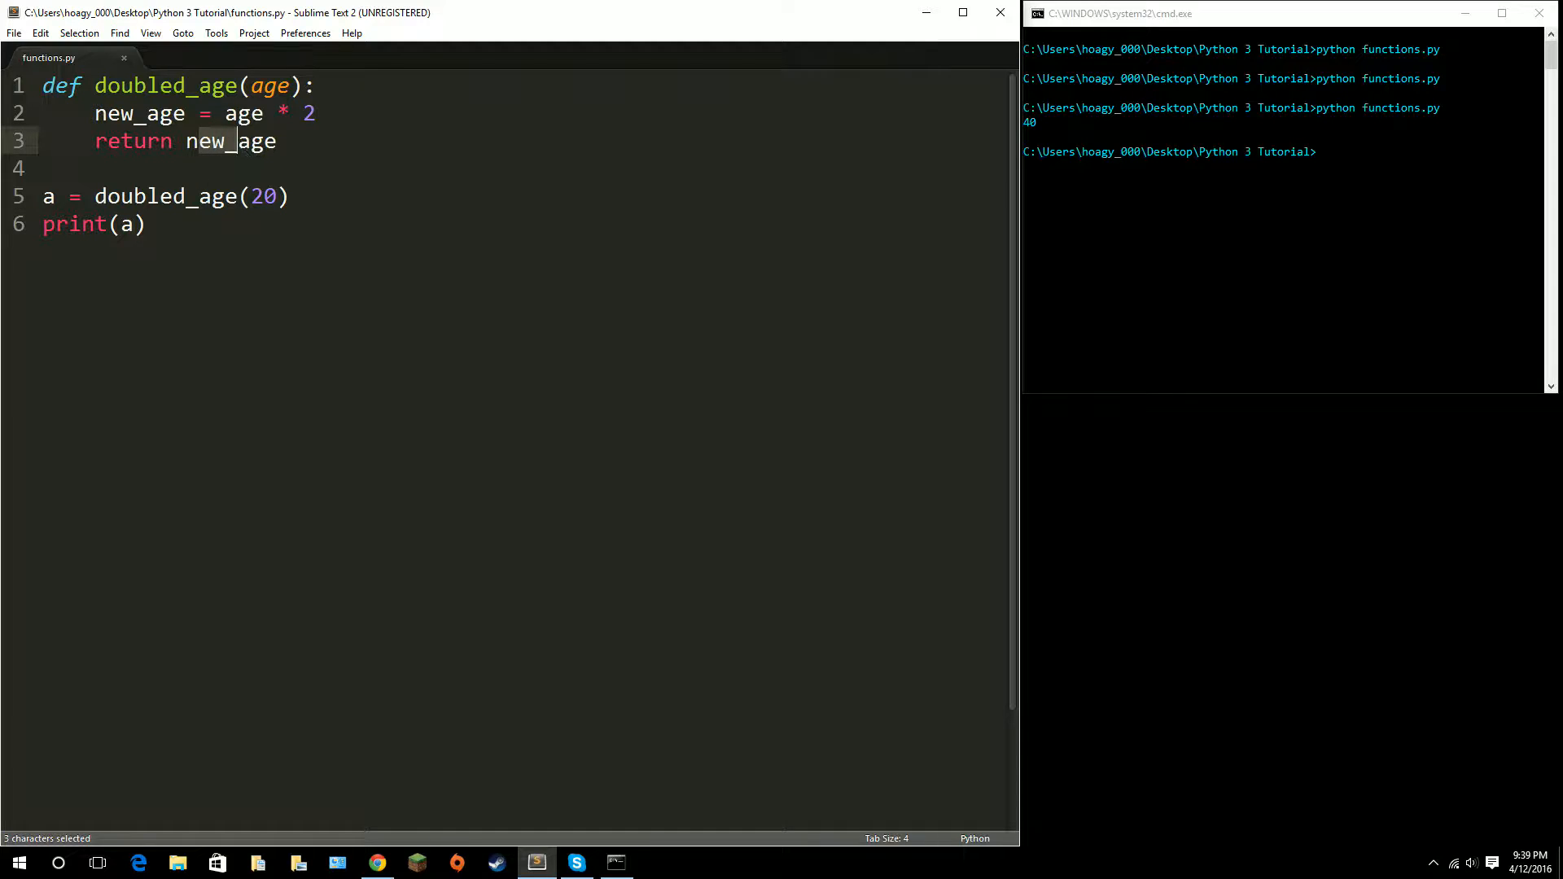
pyautogui.click(145, 223)
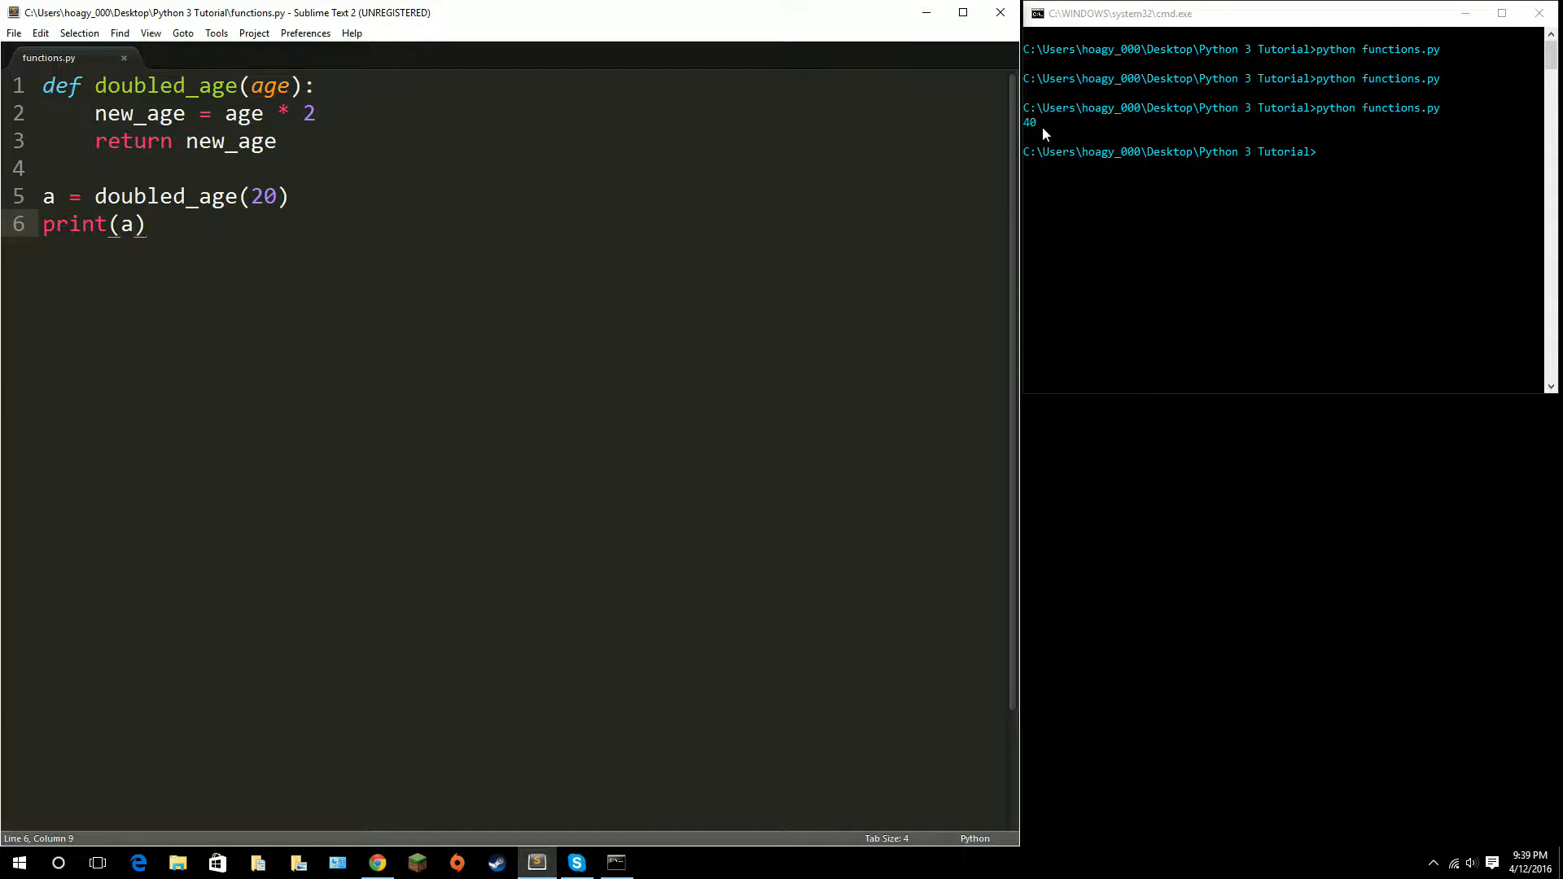